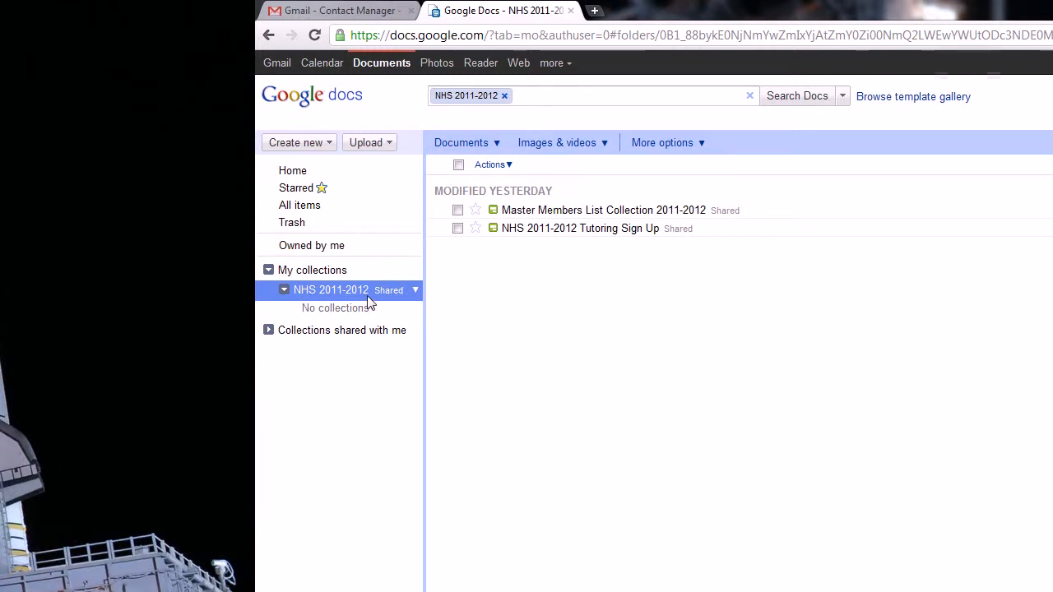
mouse_move(379, 306)
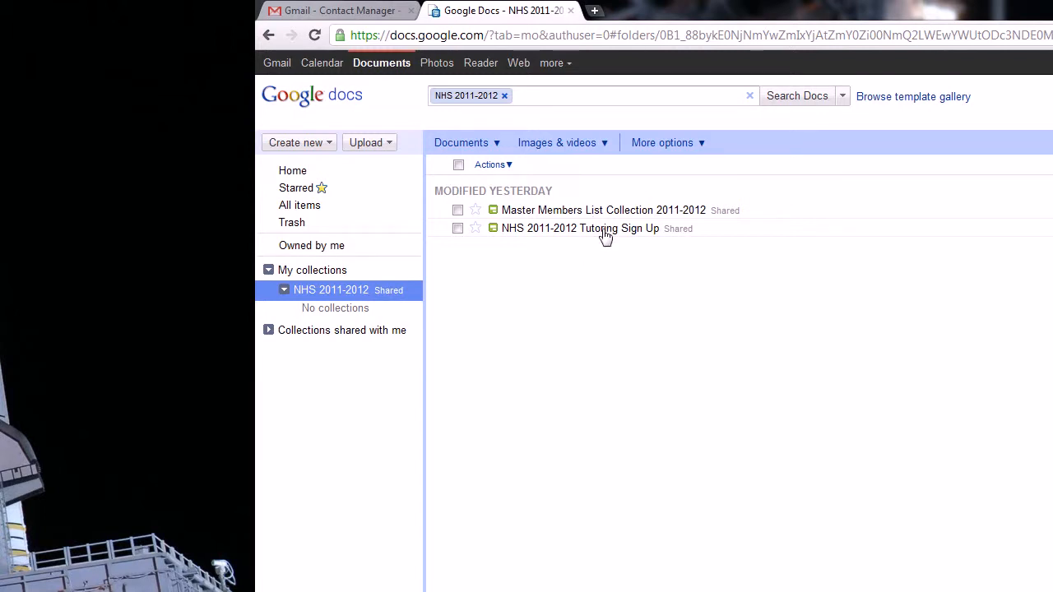
mouse_move(604, 212)
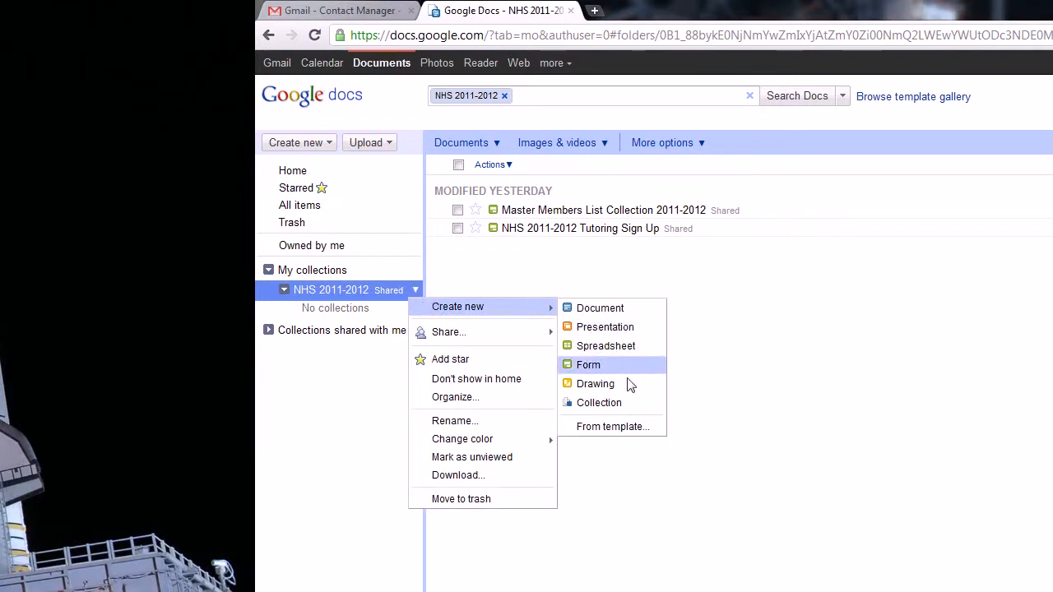
Step: Add a new subcollection named 'President' under the NHS 2011-2012 collection
left_click(599, 402)
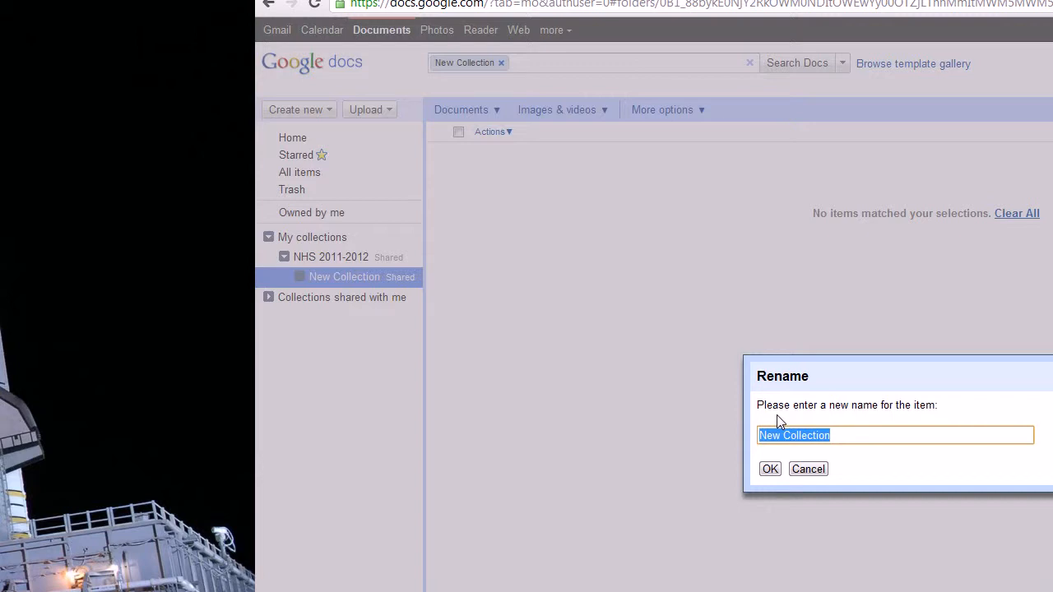
type("Presiden")
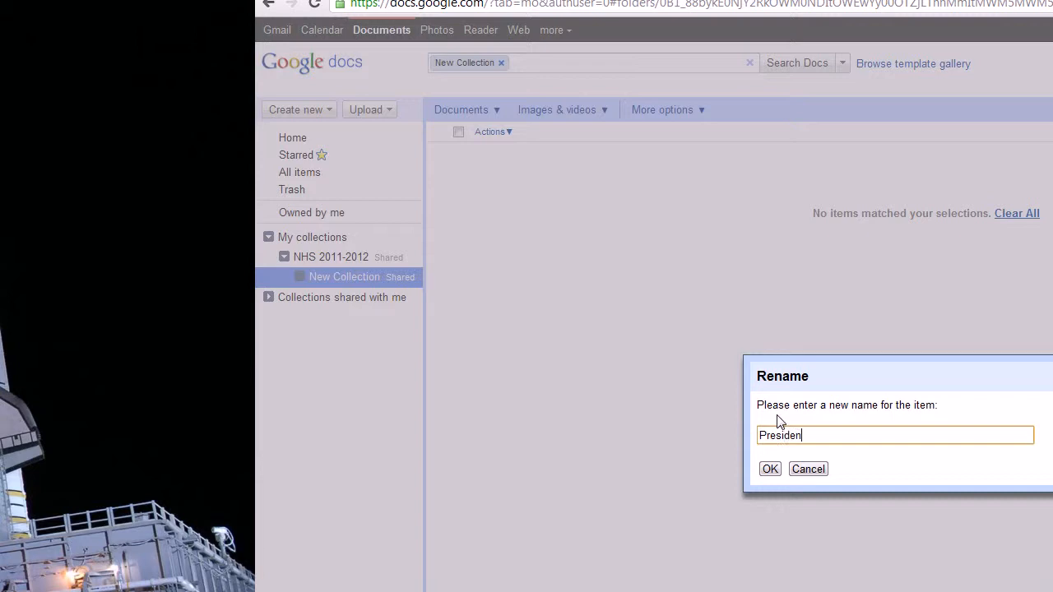
left_click(770, 468)
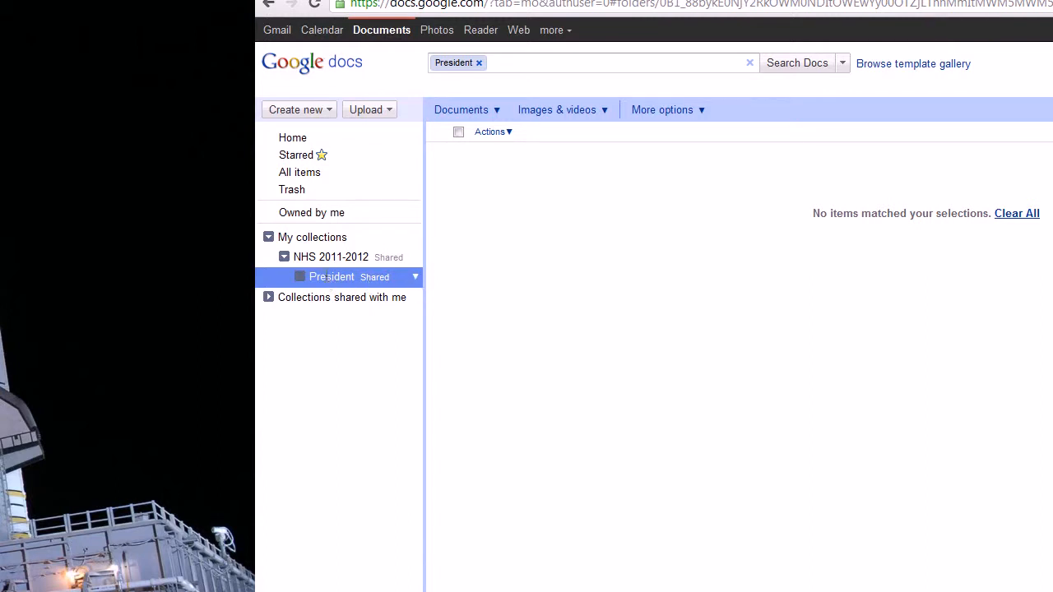
mouse_move(413, 287)
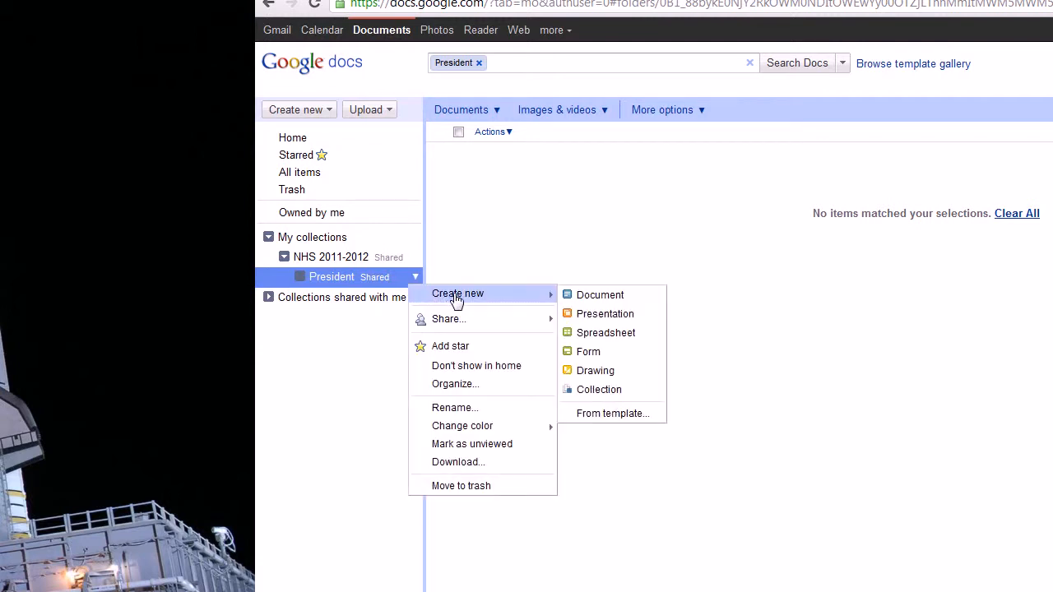
mouse_move(598, 389)
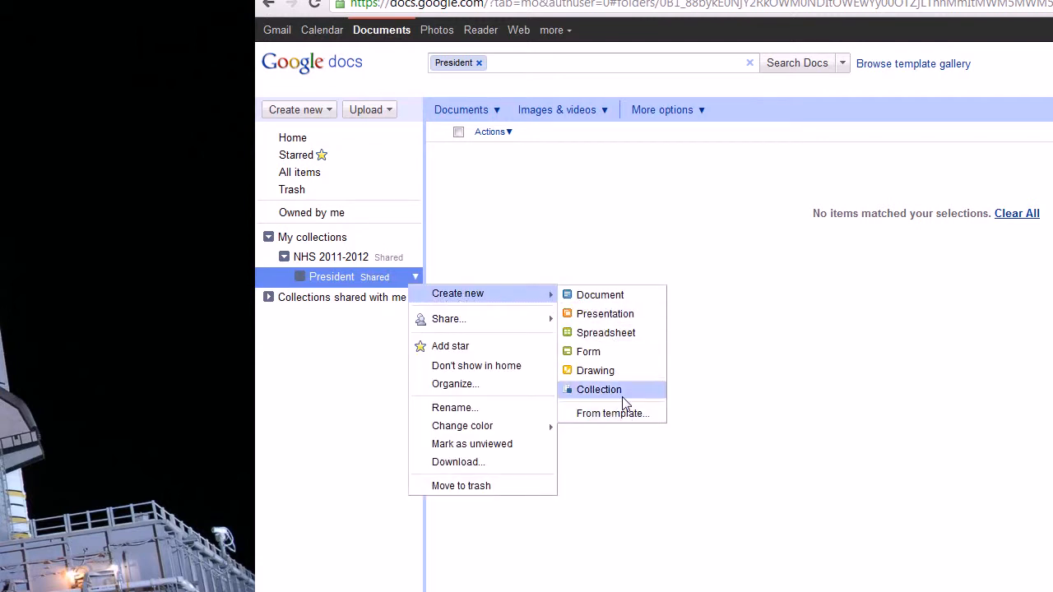
Step: Create a 'Meeting PowerPoints' collection under President, then return to NHS 2011-2012
left_click(599, 389)
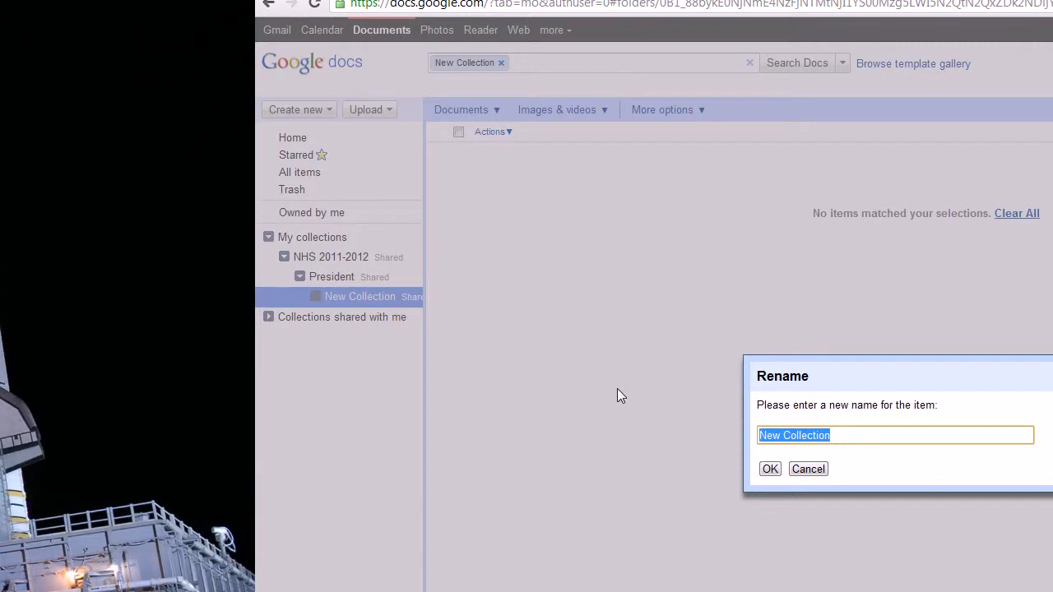
type("Power")
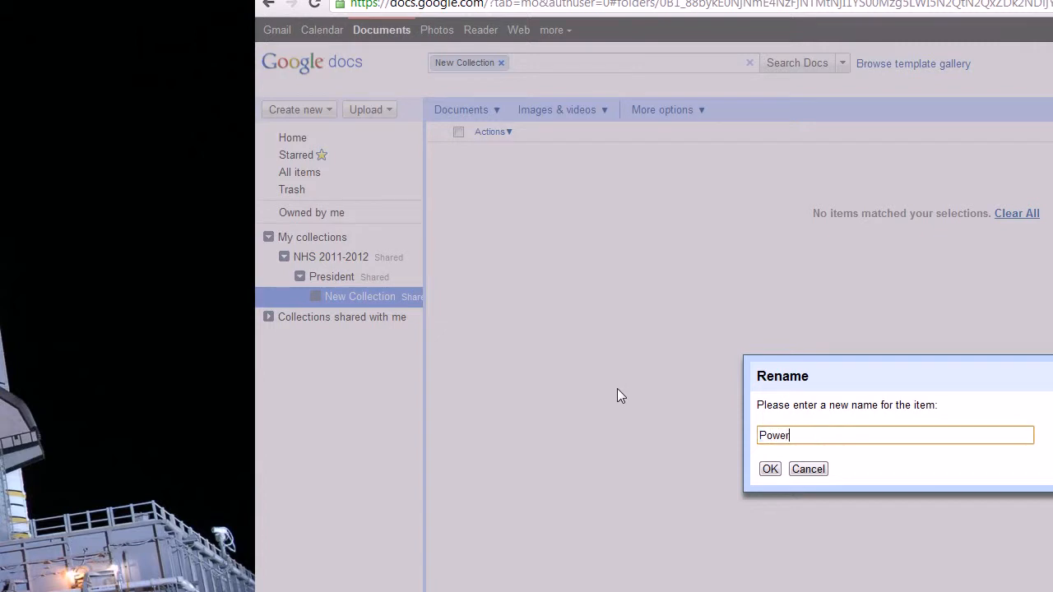
type("Points")
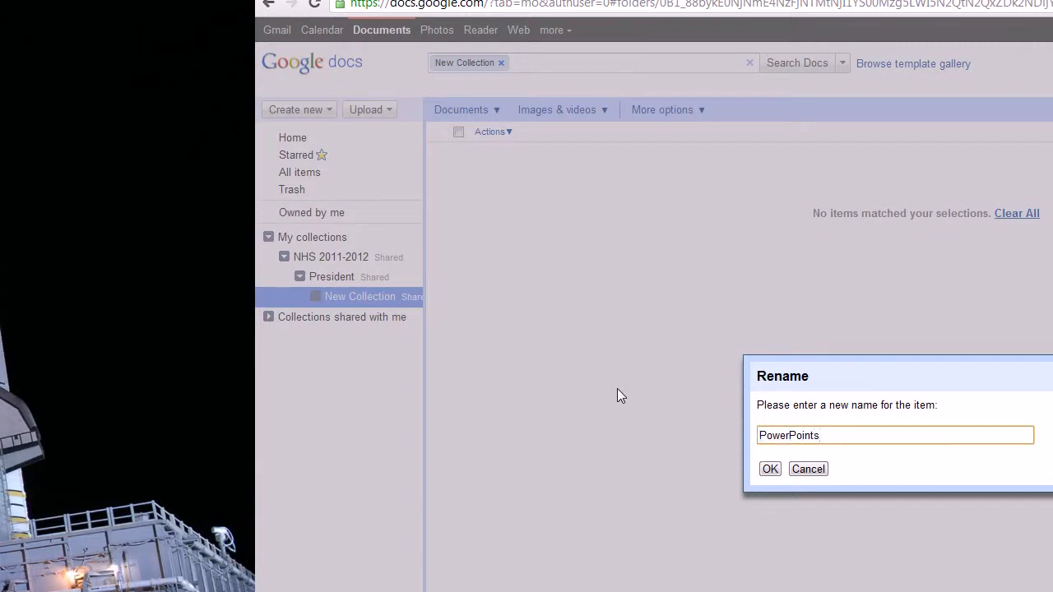
key("Backspace")
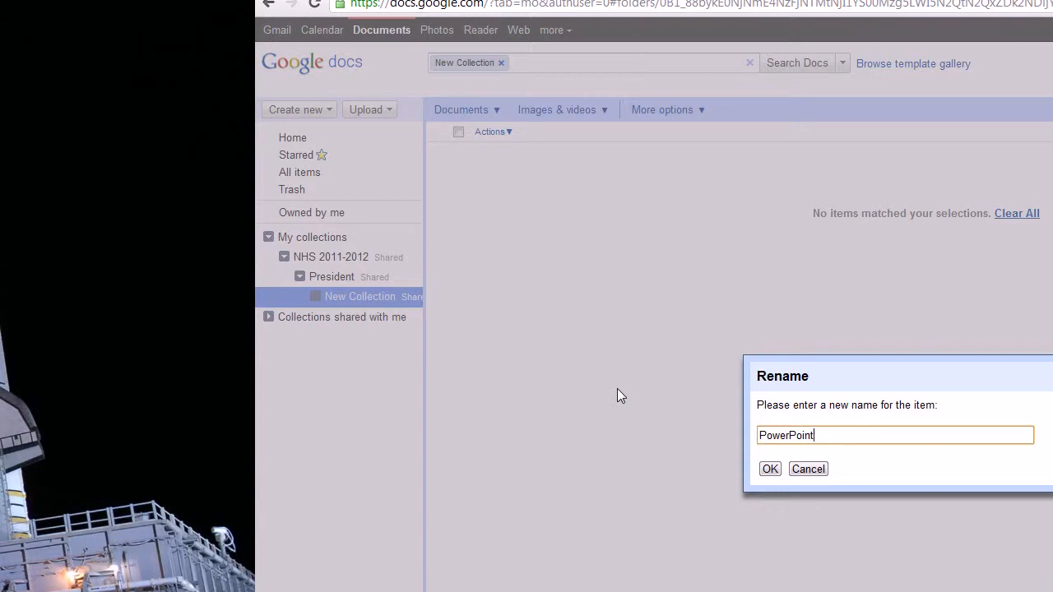
type("s")
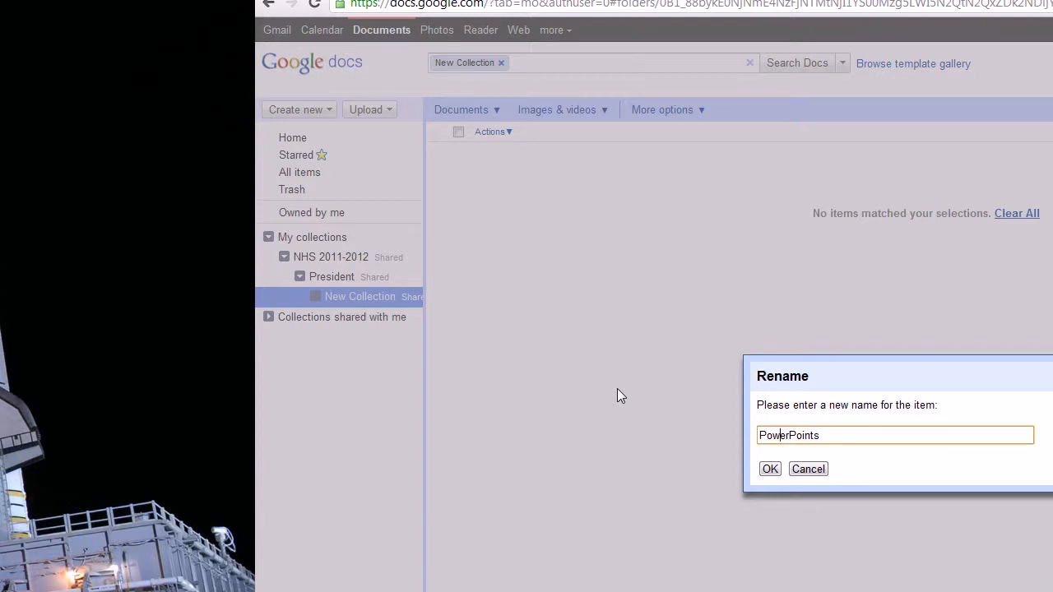
type("Meeting")
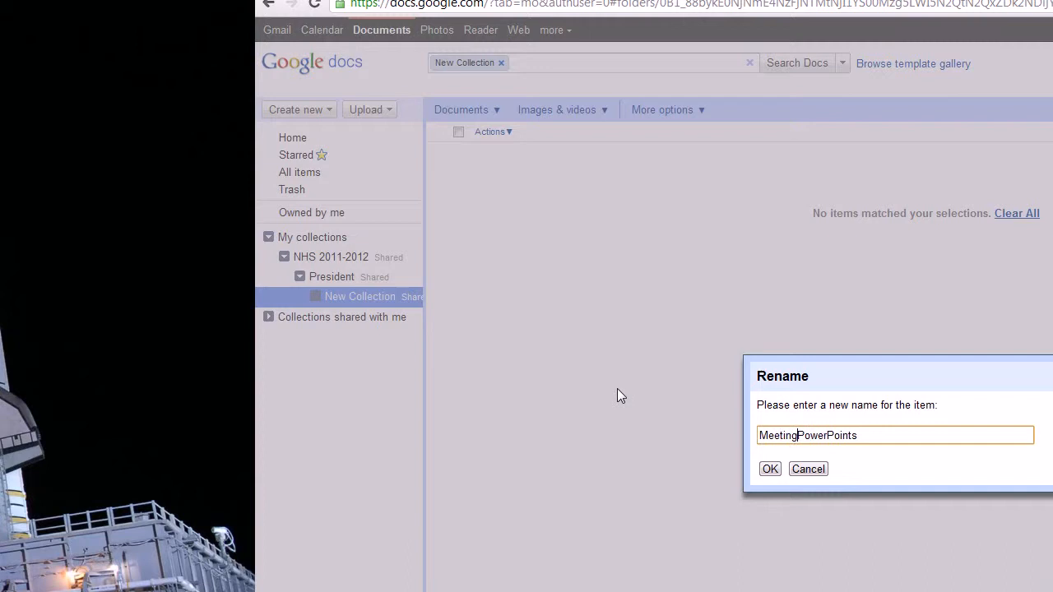
left_click(768, 468)
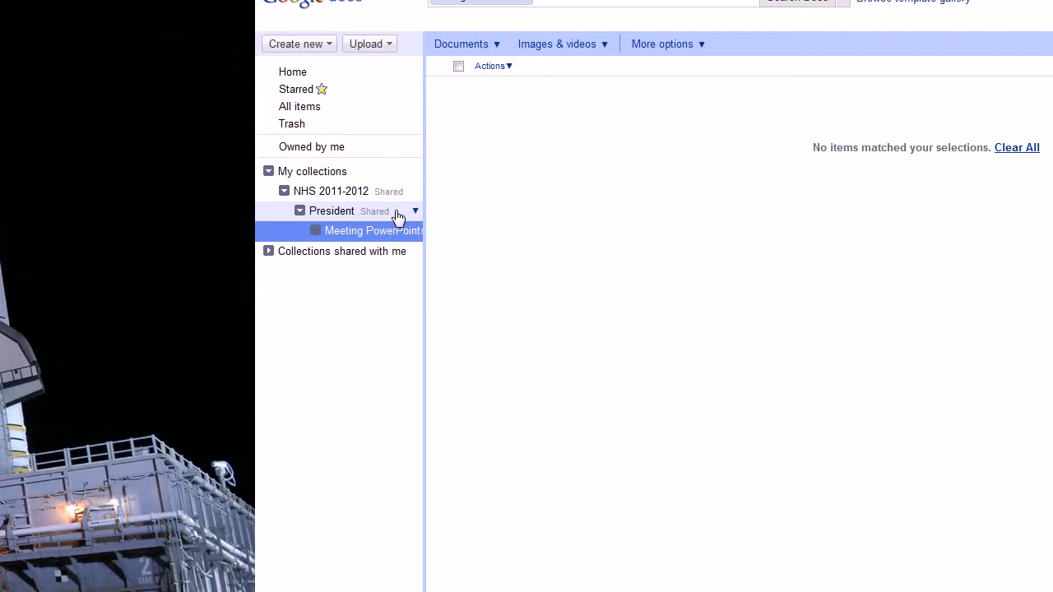
left_click(332, 210)
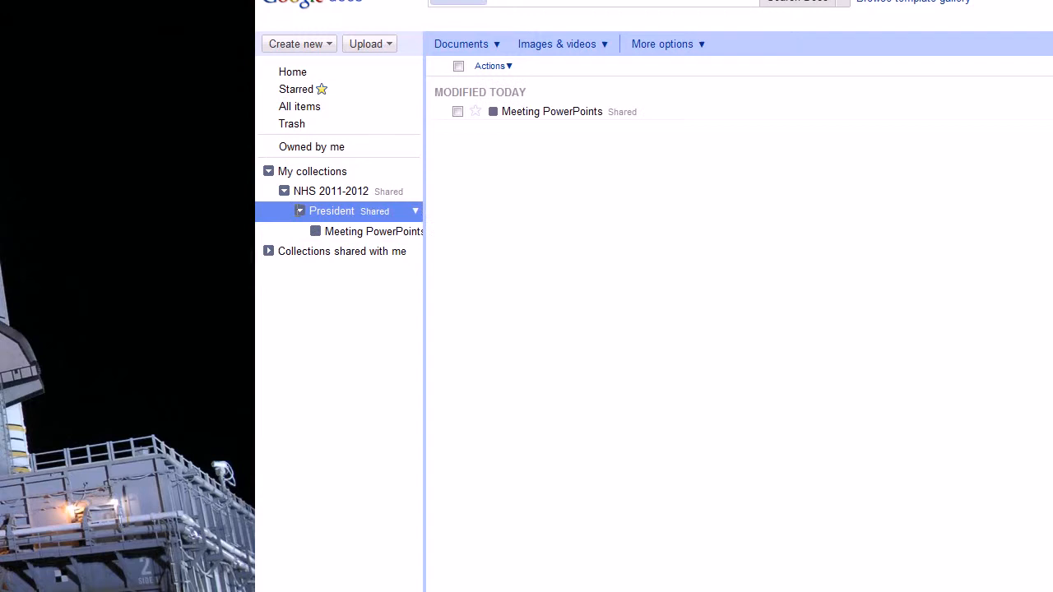
left_click(299, 211)
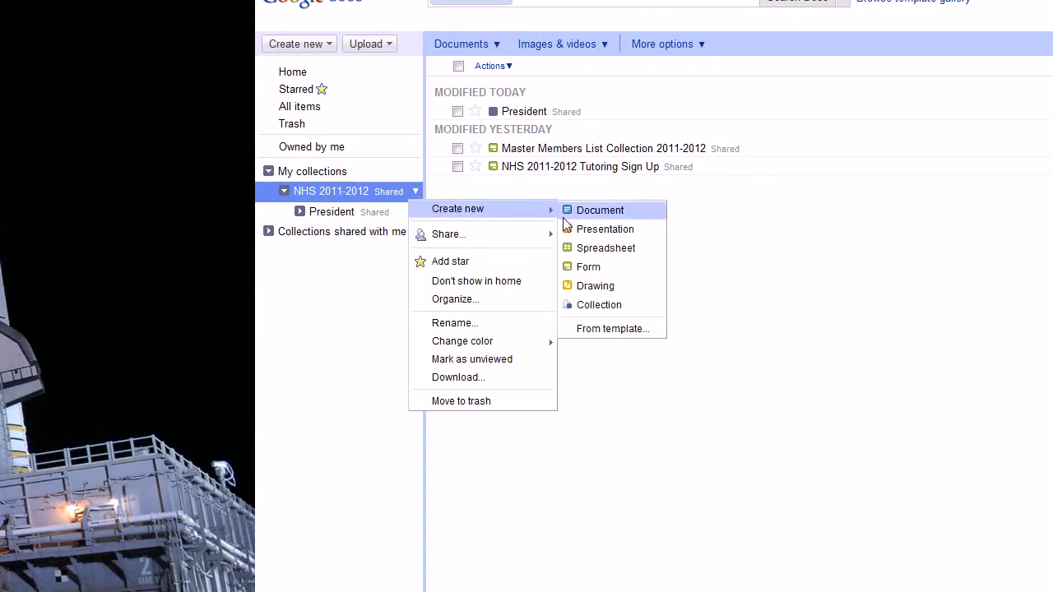
Step: Add a 'Vice President' subcollection under NHS 2011-2012
left_click(599, 305)
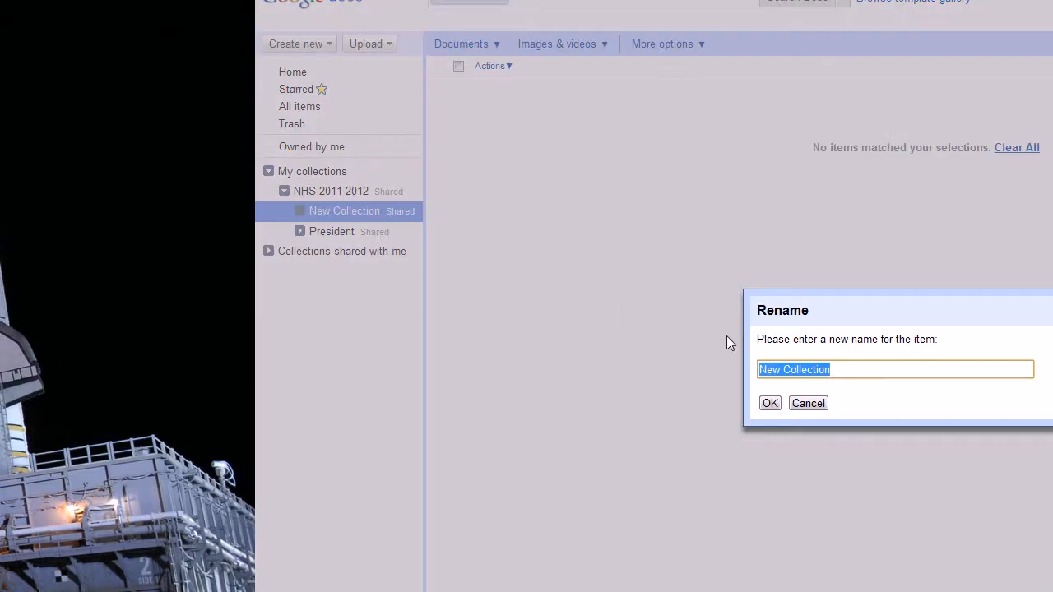
type("Vice Pres")
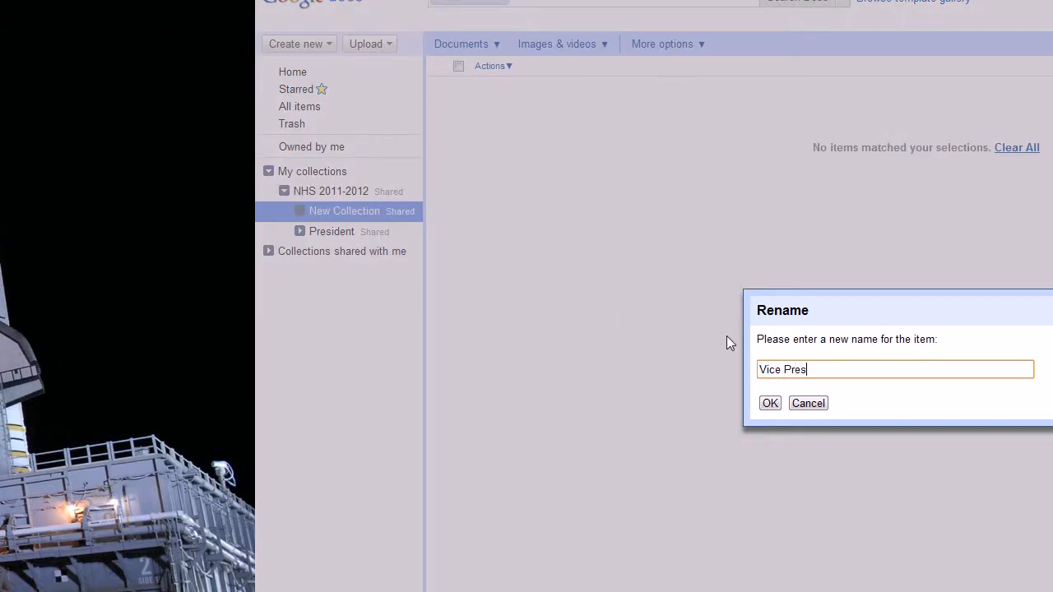
type("ident")
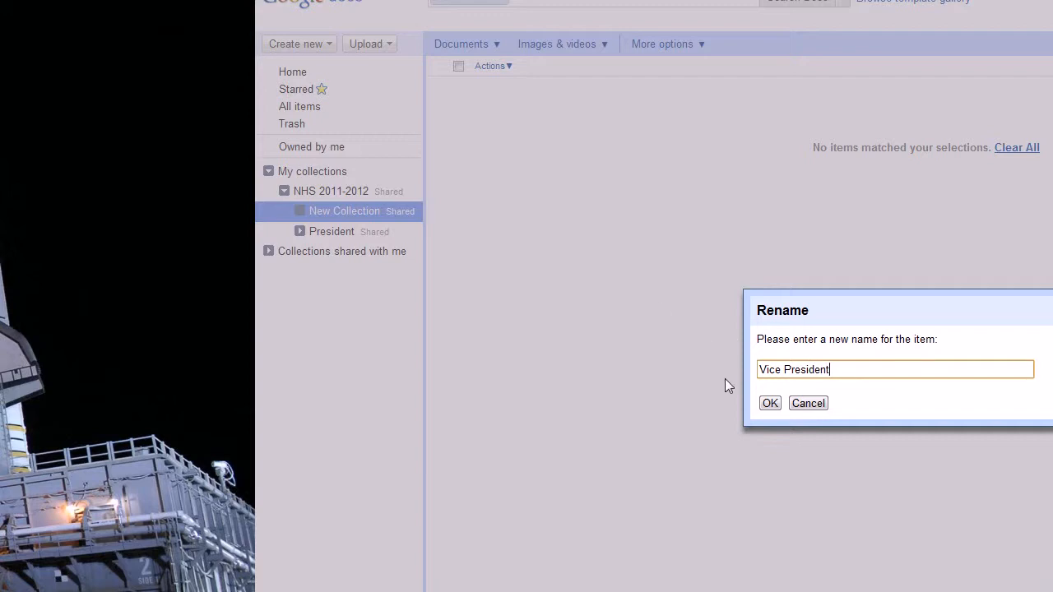
left_click(770, 403)
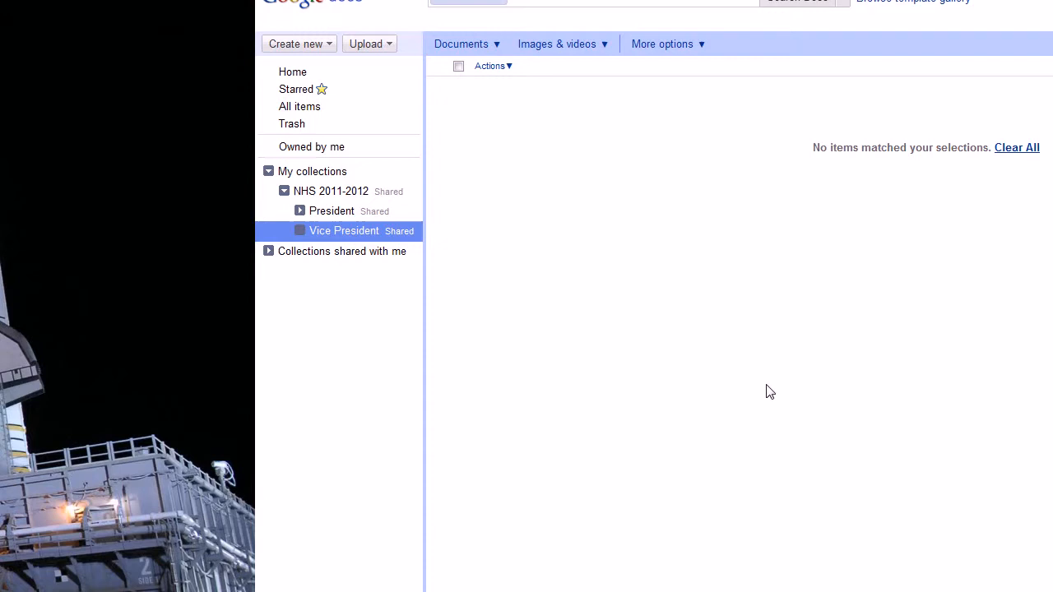
mouse_move(764, 386)
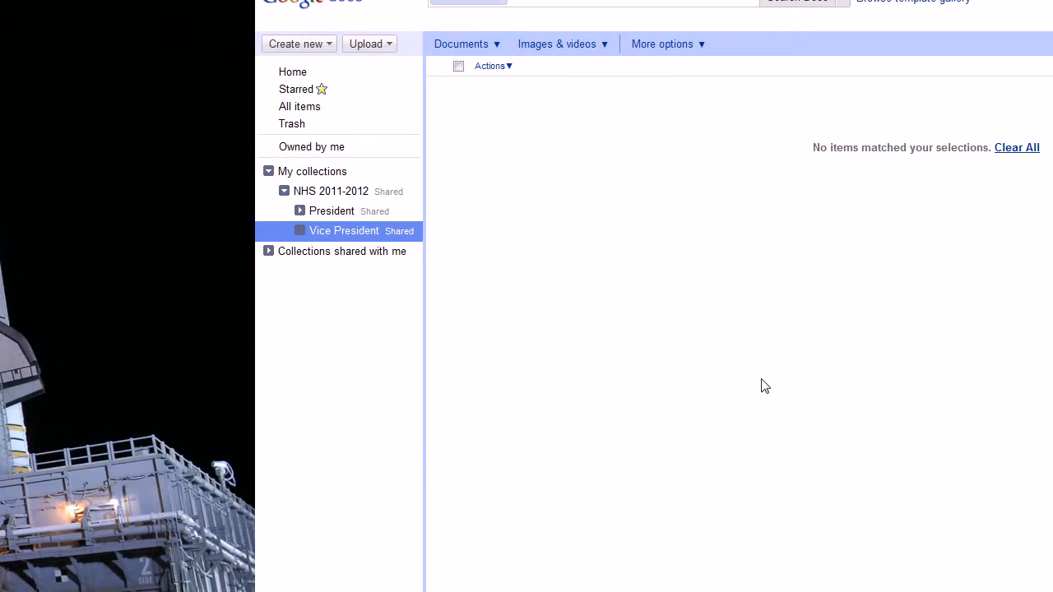
mouse_move(415, 191)
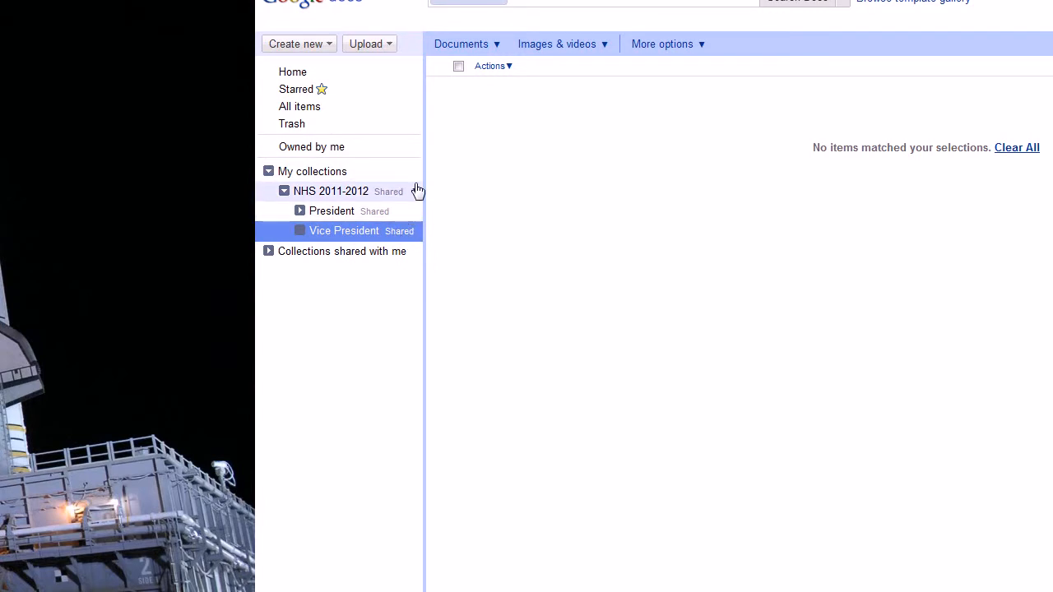
Step: Add a 'Recording Secretary' subcollection under NHS 2011-2012 via its right-click menu
right_click(331, 191)
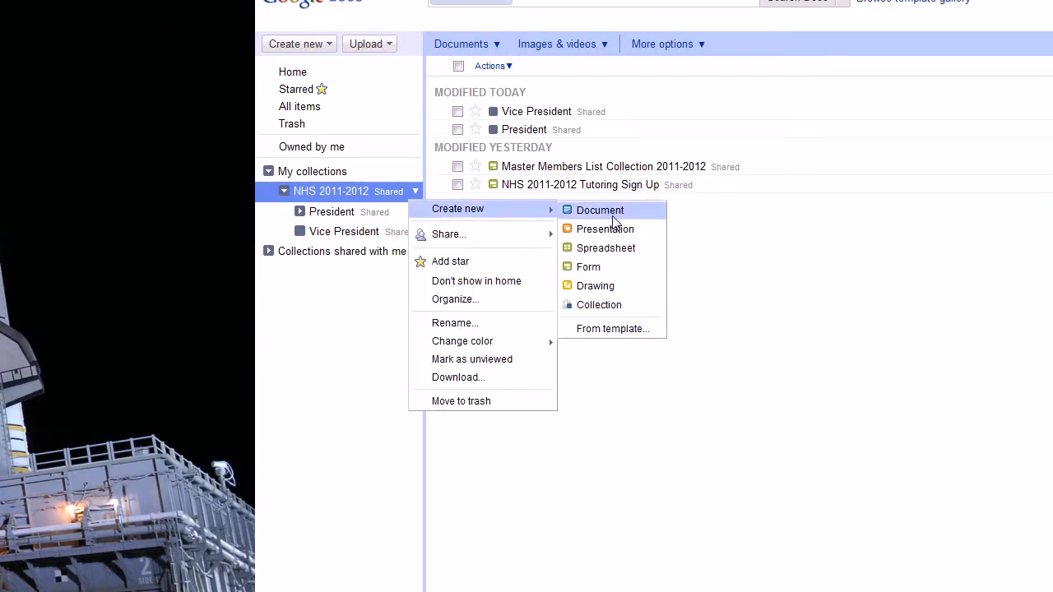
left_click(600, 210)
type("Recording Secre")
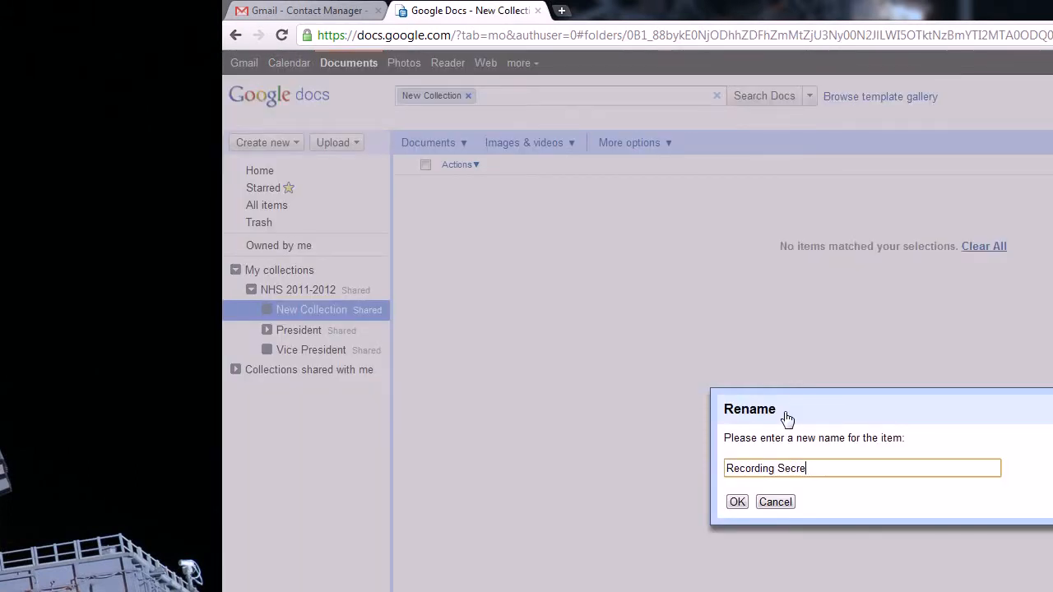
type("tary")
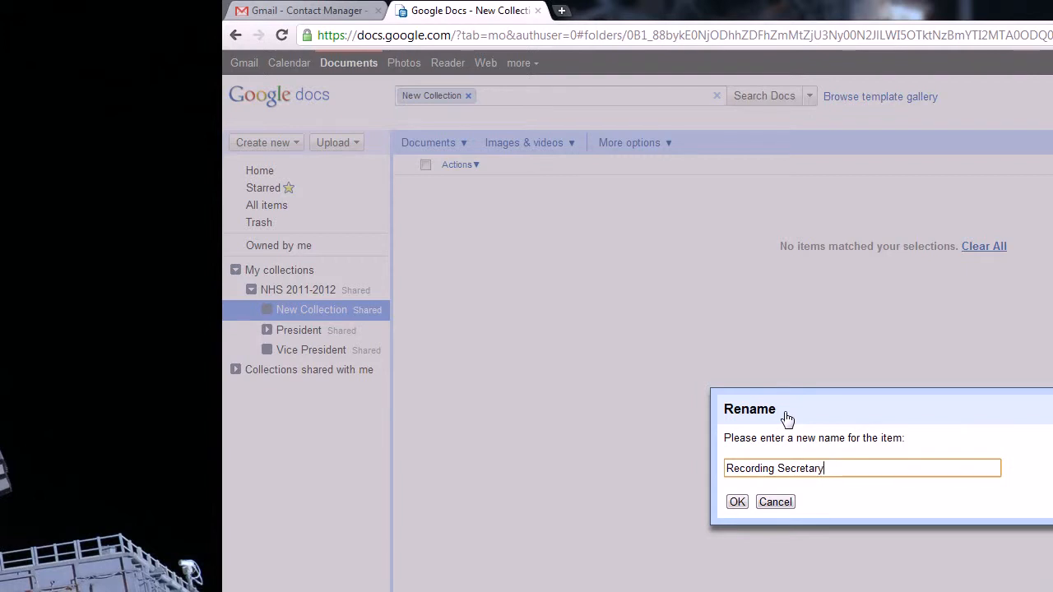
left_click(737, 502)
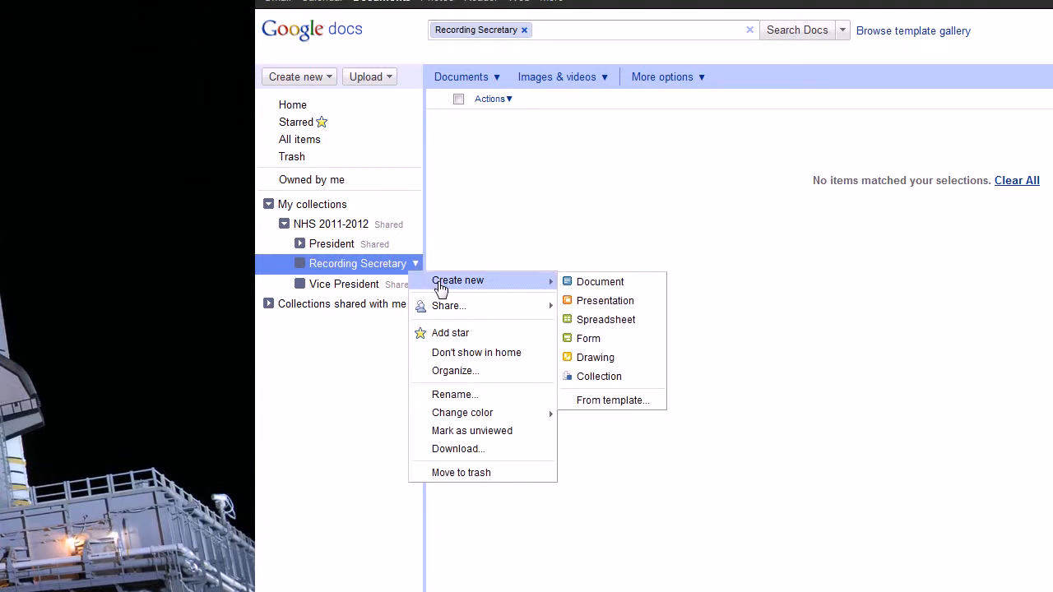
mouse_move(598, 376)
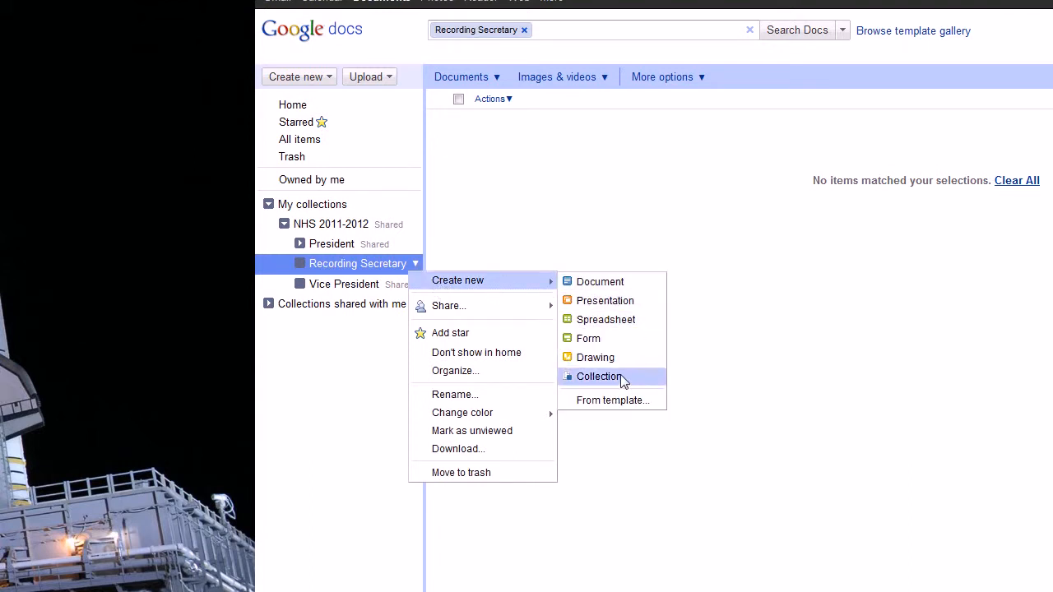
Step: Add a 'Meeting Notes' collection under Recording Secretary
left_click(599, 375)
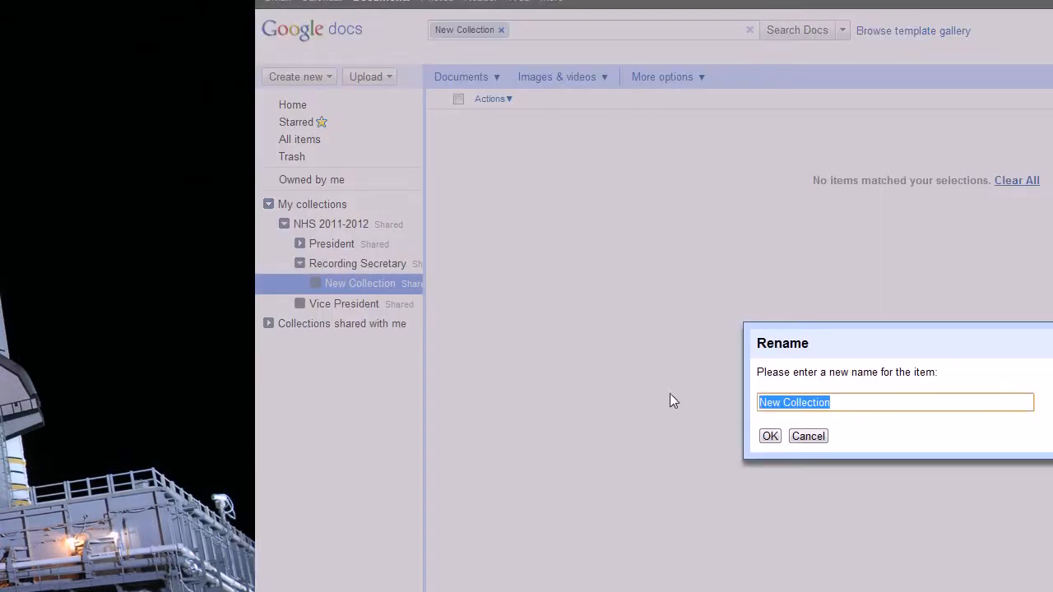
type("Meeting Notes")
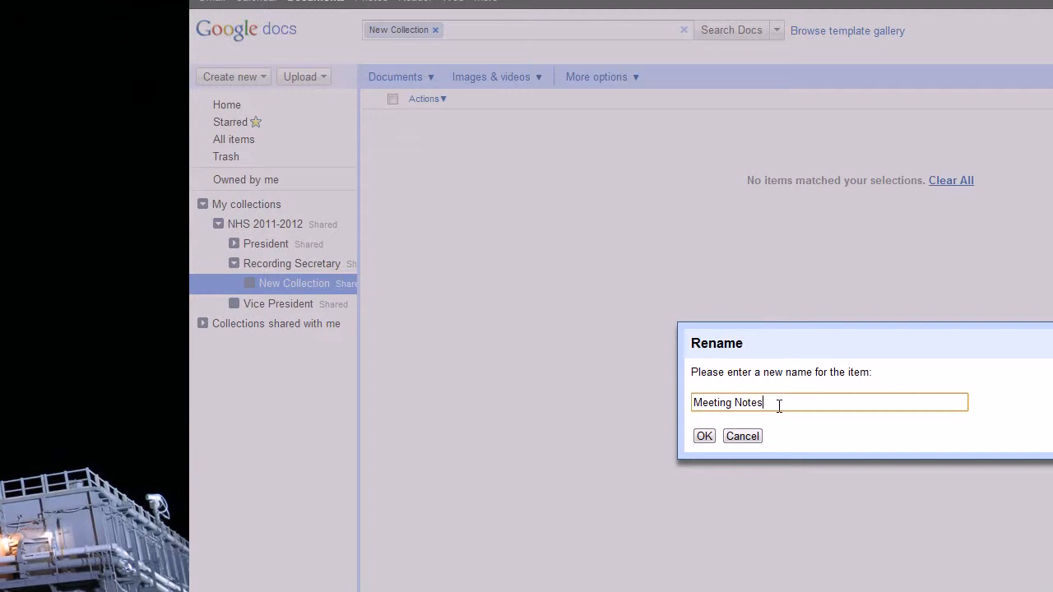
left_click(703, 436)
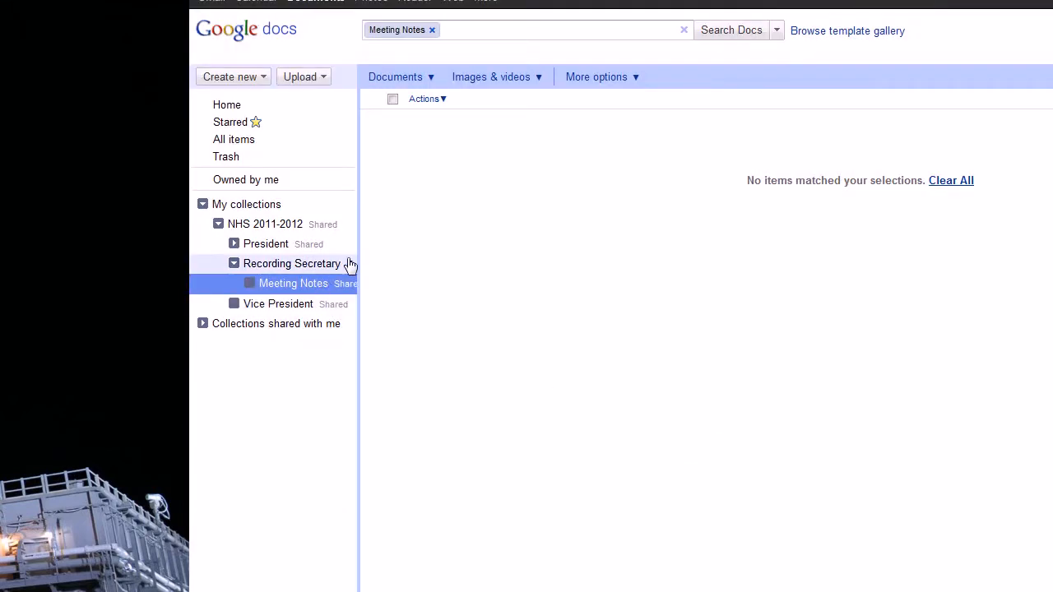
Step: Add a 'Community Service Hours' collection under Recording Secretary beside Meeting Notes
right_click(292, 263)
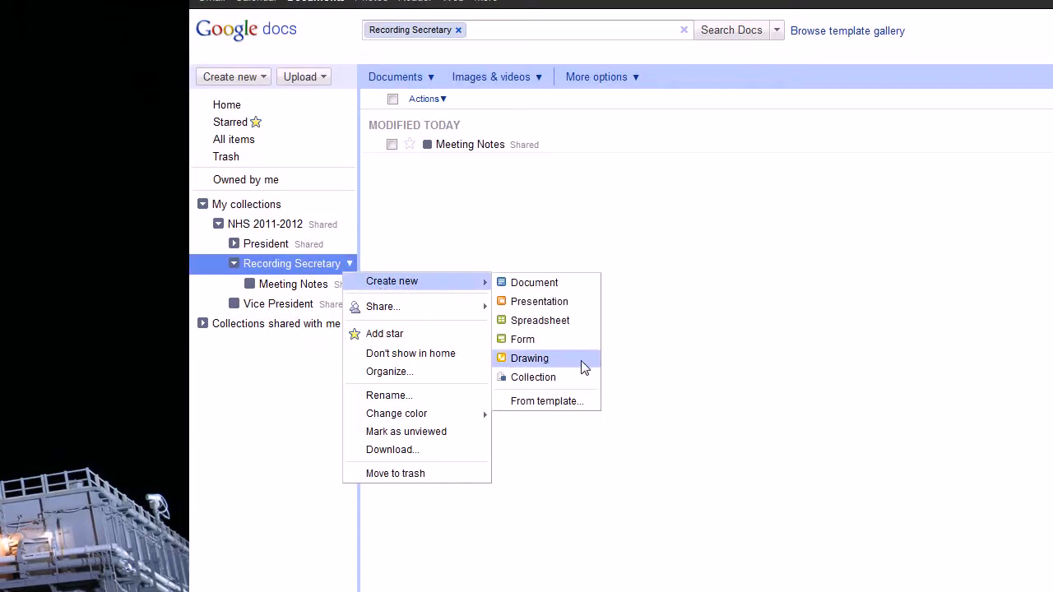
left_click(532, 376)
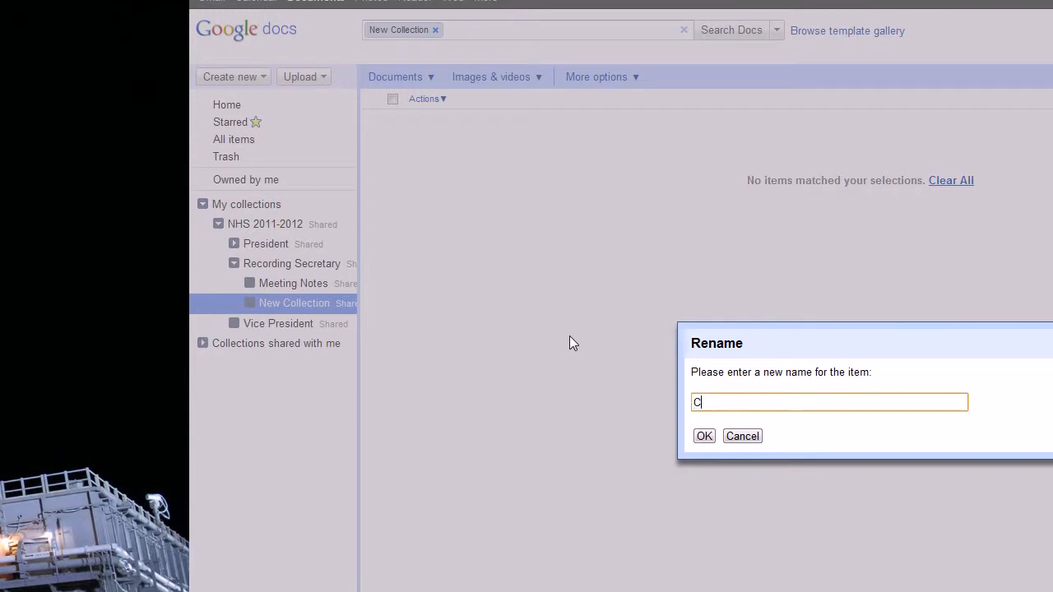
type("ommunity")
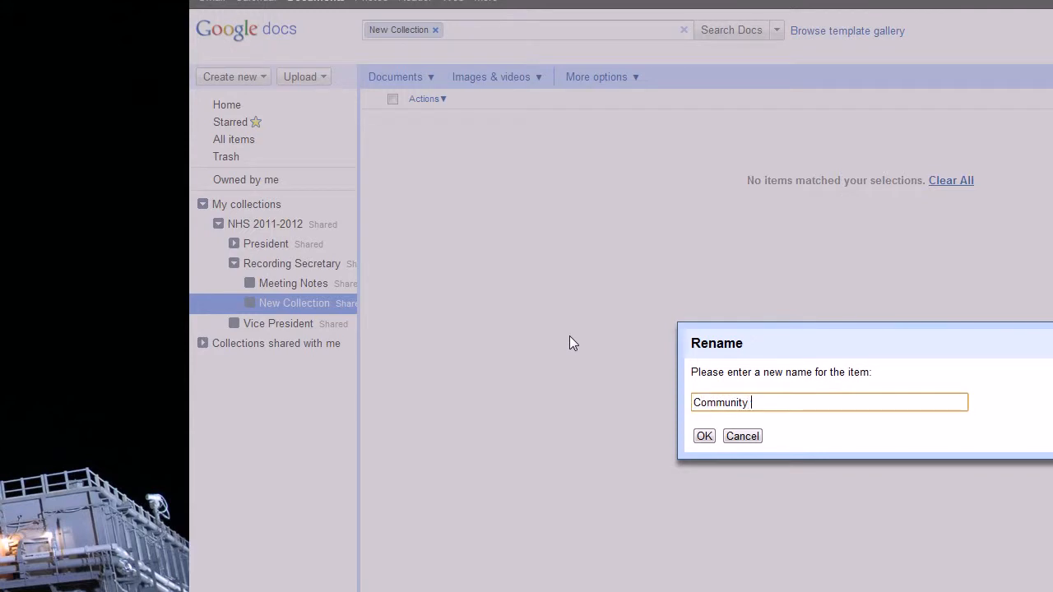
type("Service H")
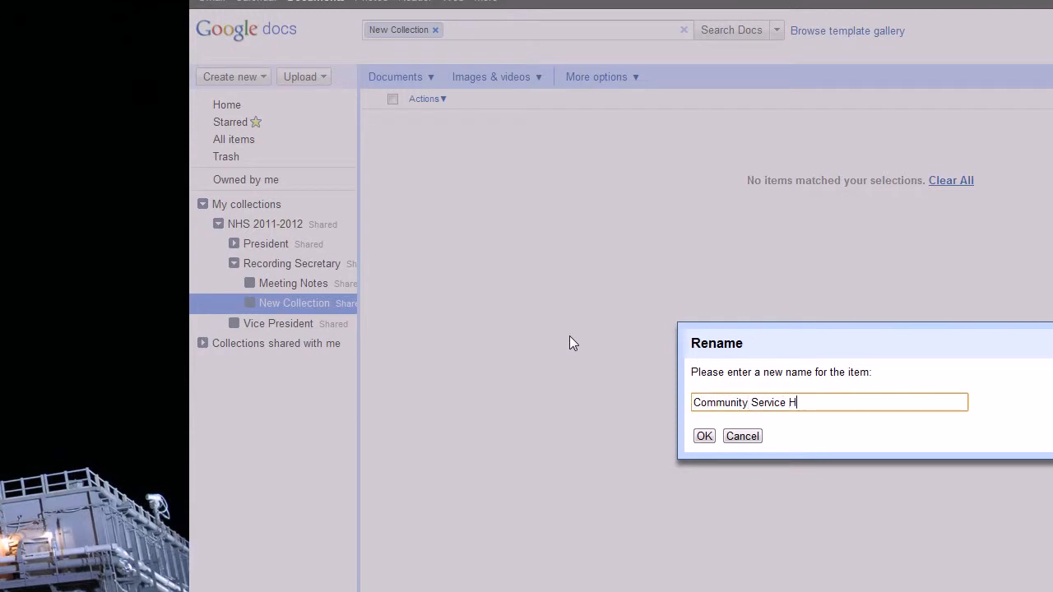
type("ours")
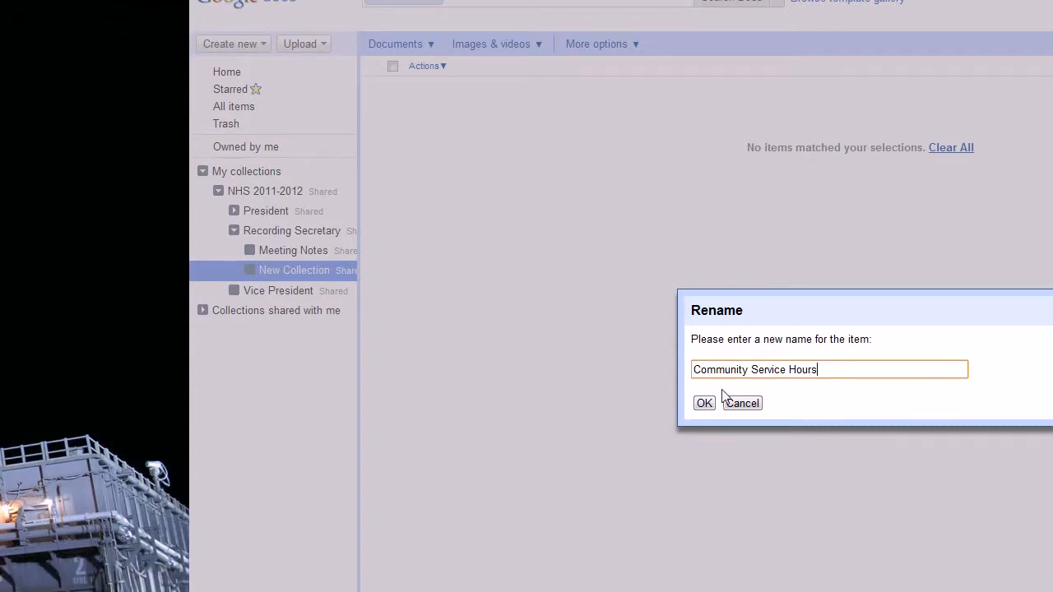
left_click(703, 403)
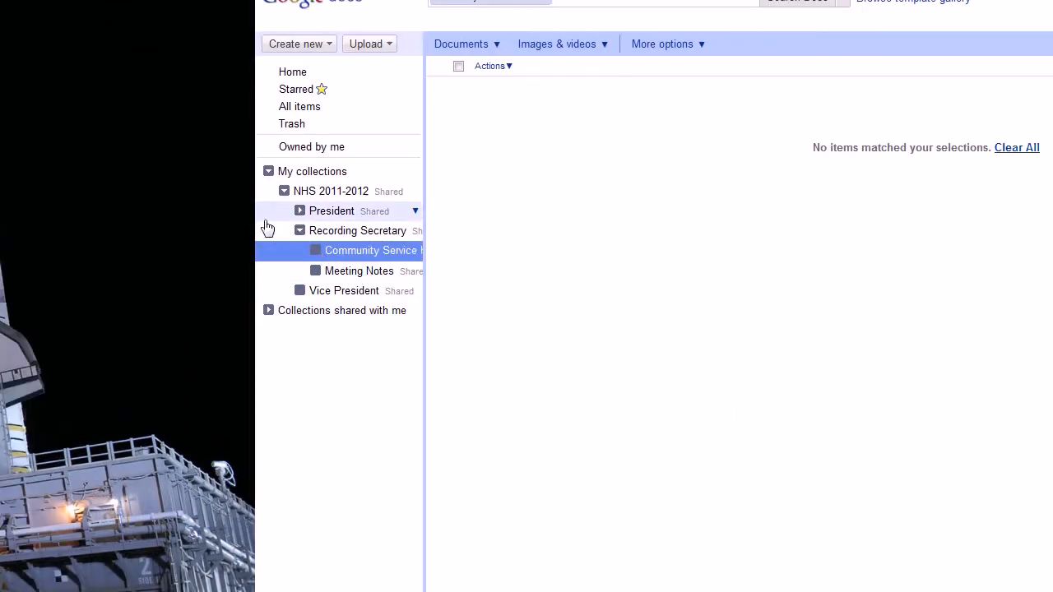
left_click(358, 230)
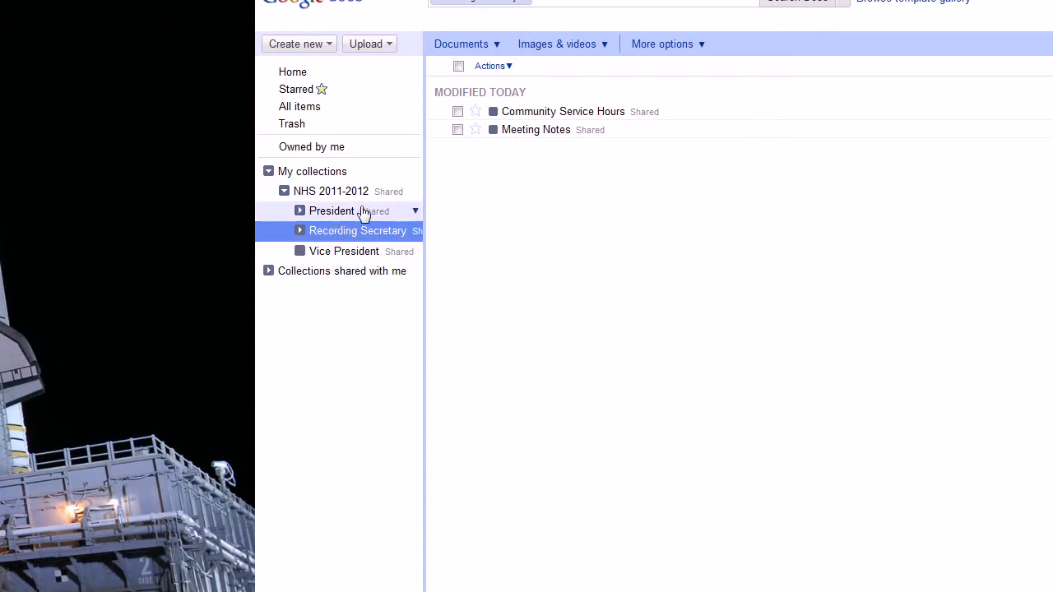
right_click(330, 191)
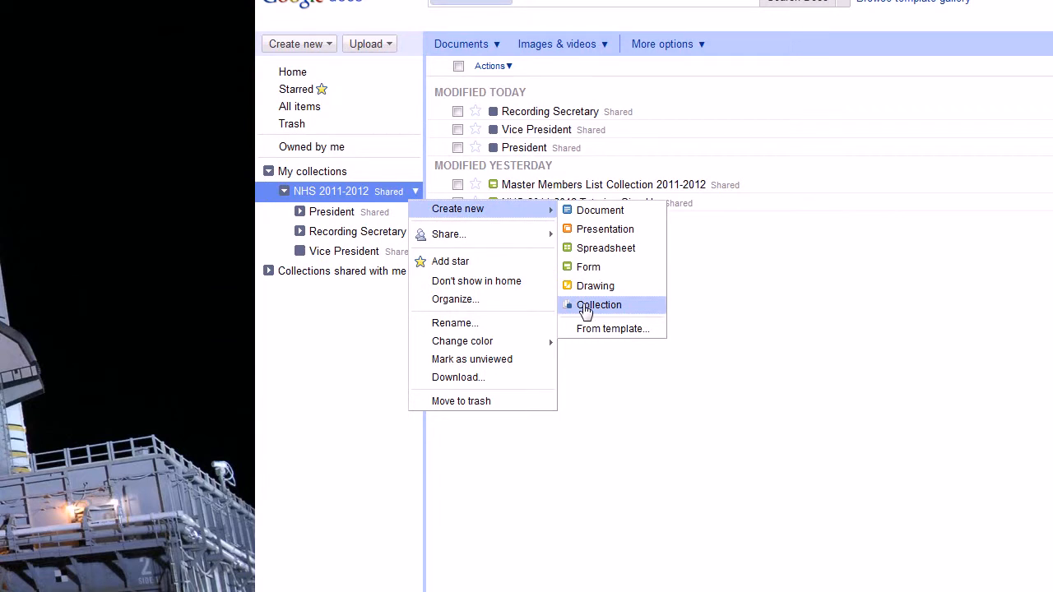
mouse_move(567, 306)
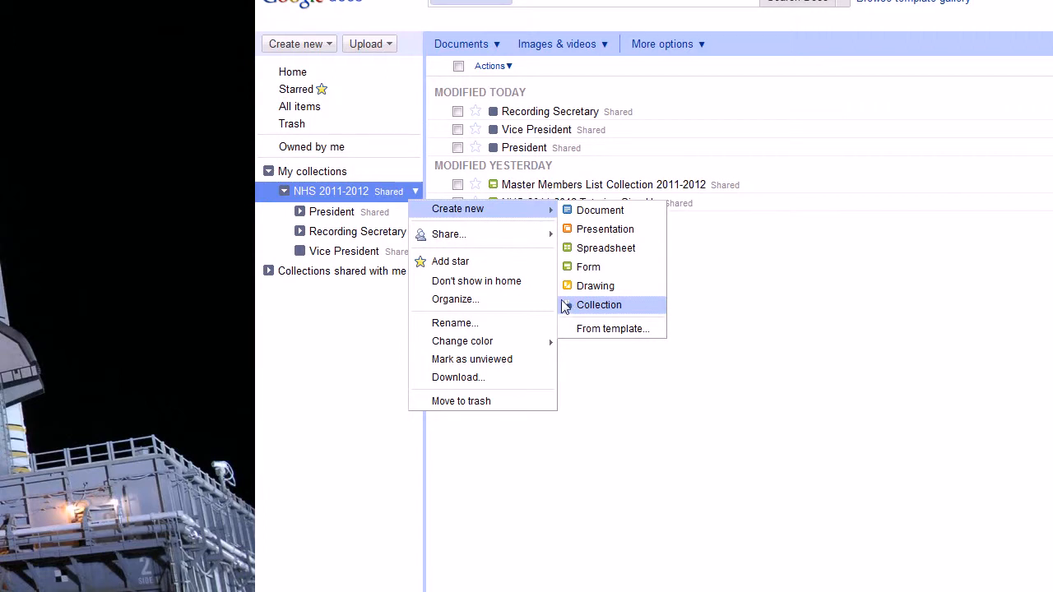
Step: Add a 'Corresponding Secretary' subcollection under NHS 2011-2012
left_click(598, 305)
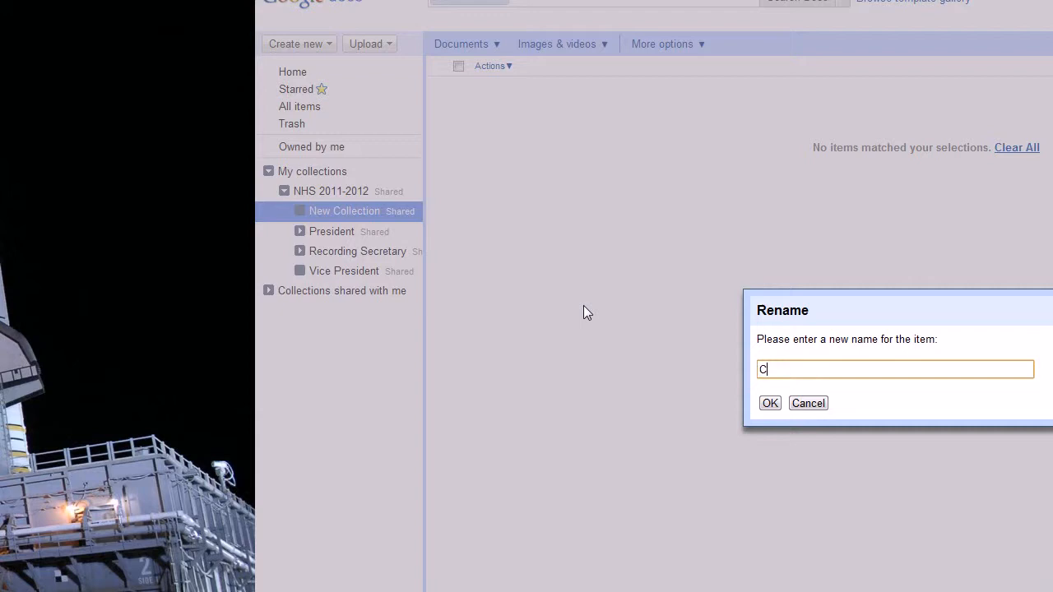
type("orresponding Secretar")
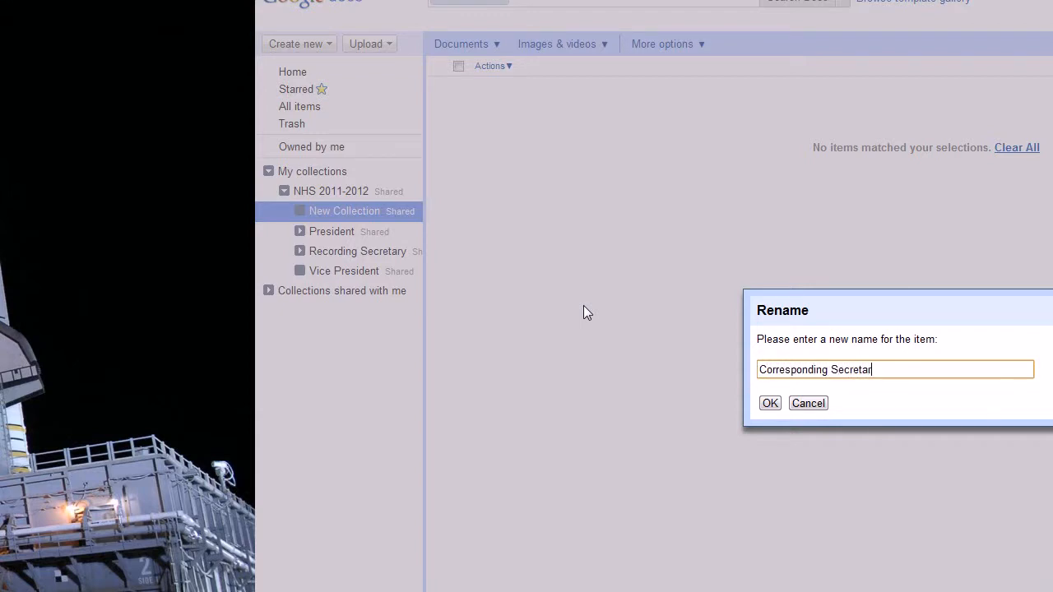
left_click(770, 403)
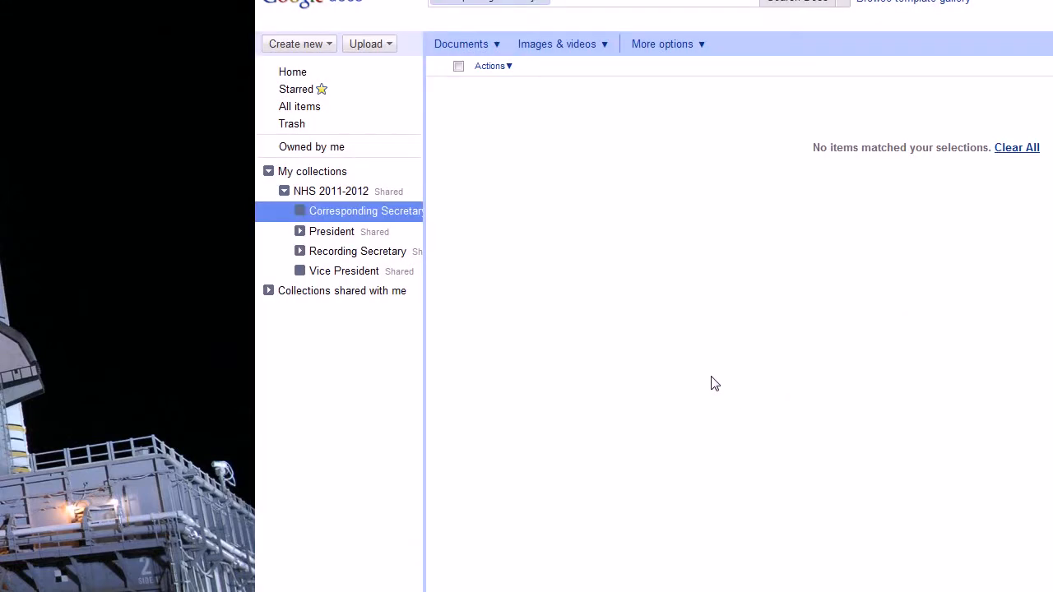
mouse_move(428, 231)
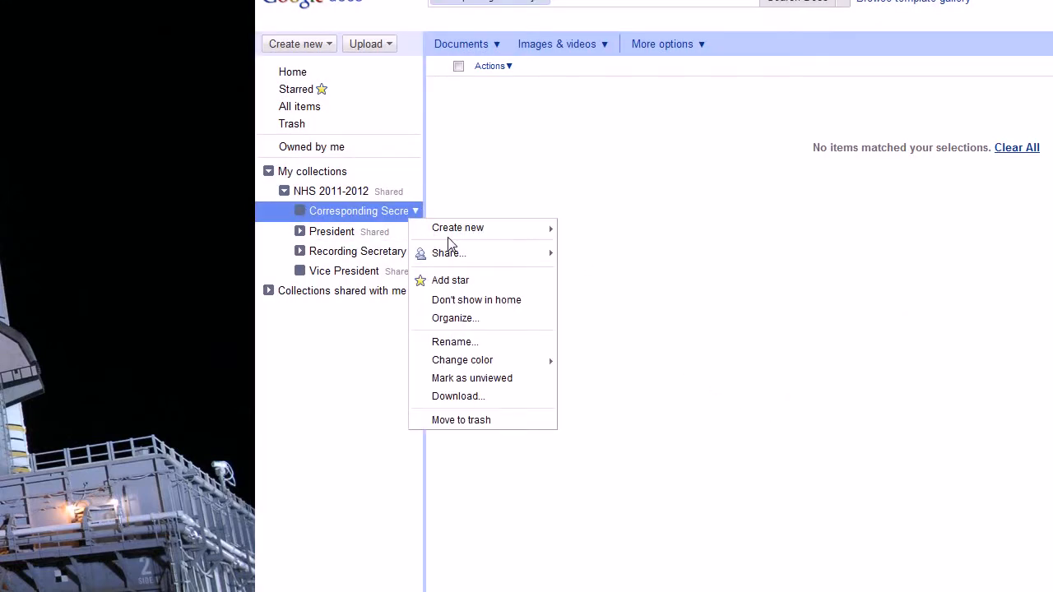
left_click(608, 333)
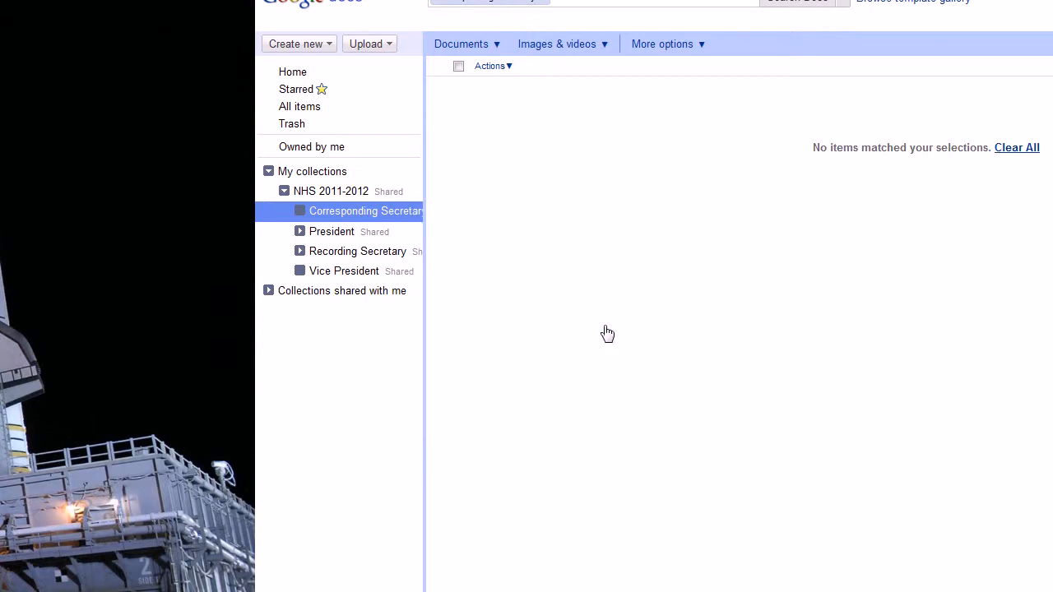
Step: Name the new collection under Corresponding Secretary 'Attendance'
type("Attendance")
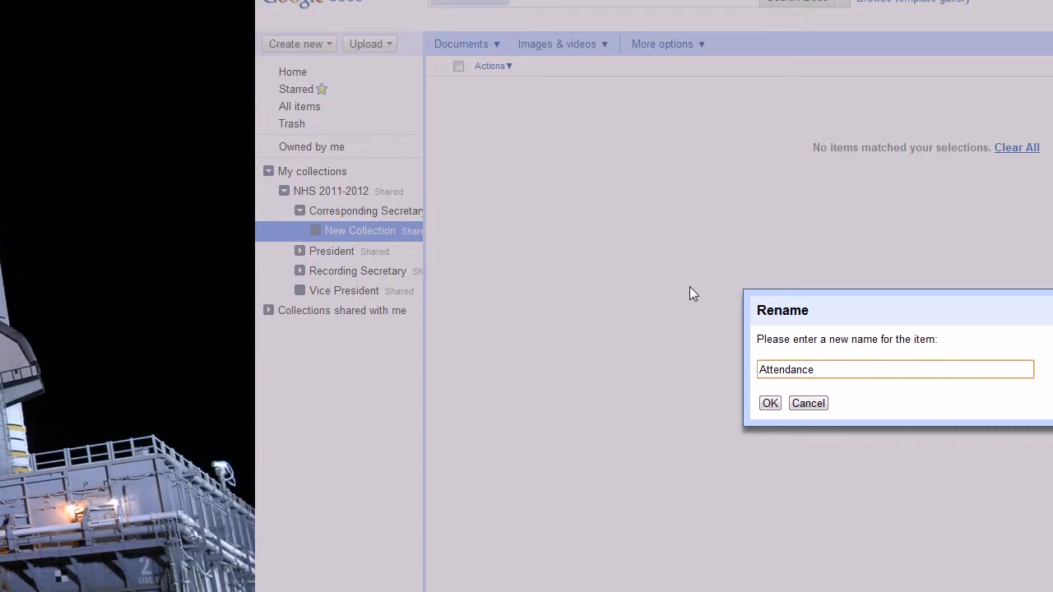
left_click(770, 403)
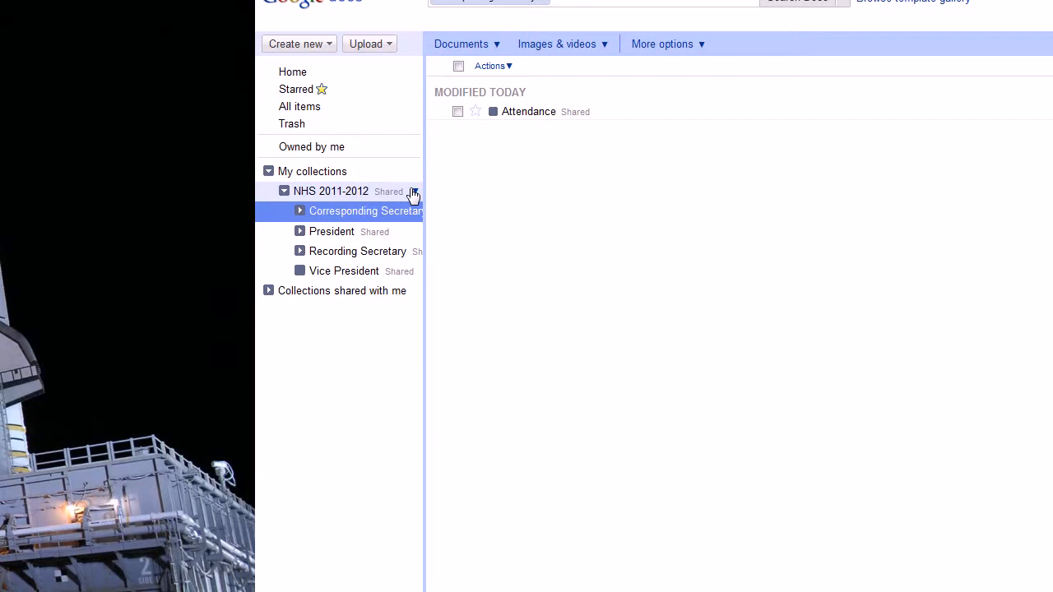
mouse_move(411, 196)
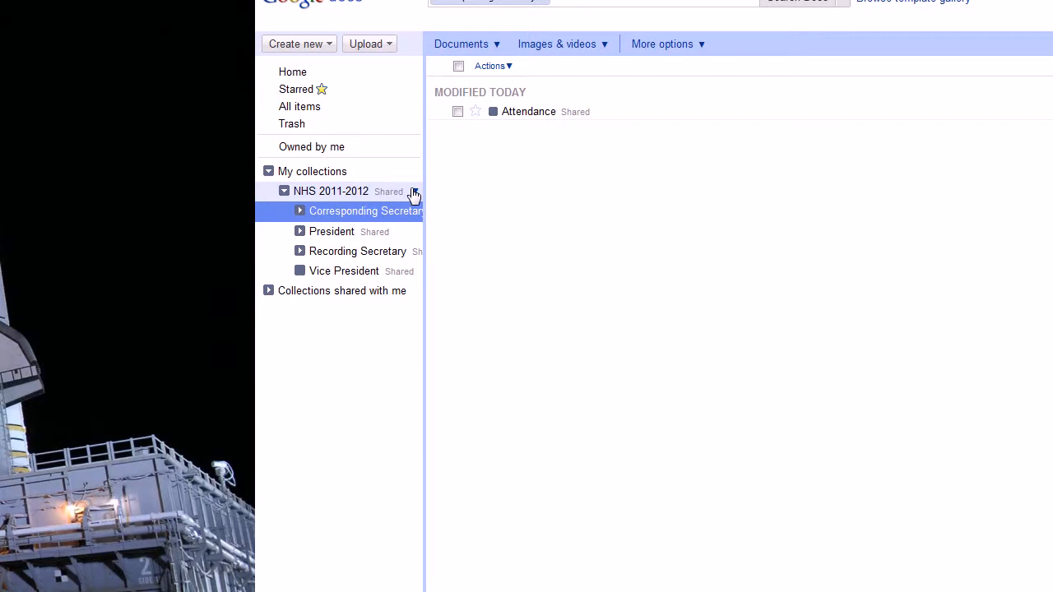
right_click(331, 191)
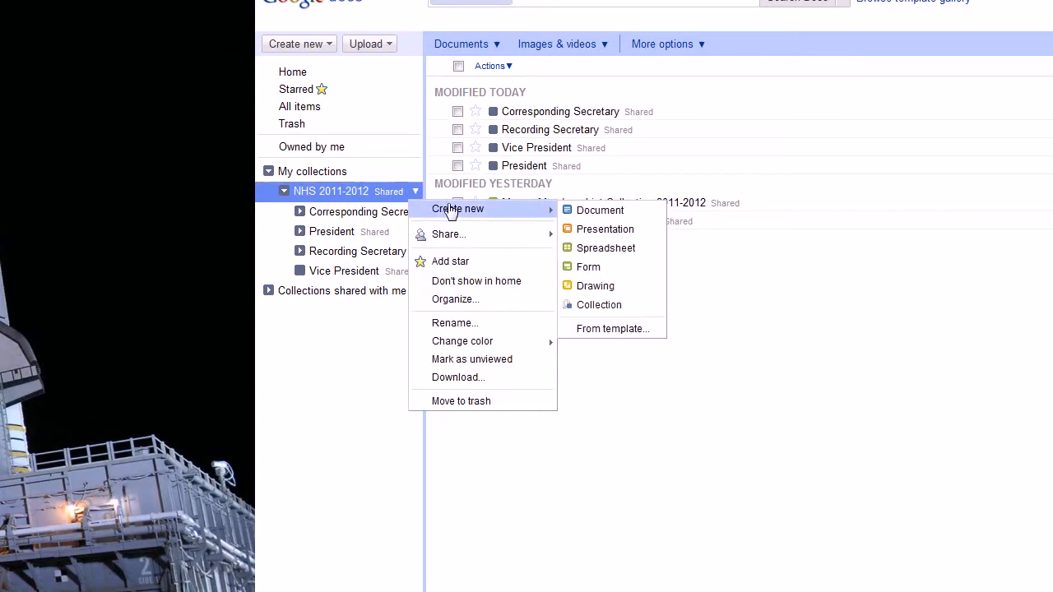
Step: Add a 'Treasurer' subcollection under NHS 2011-2012
left_click(598, 304)
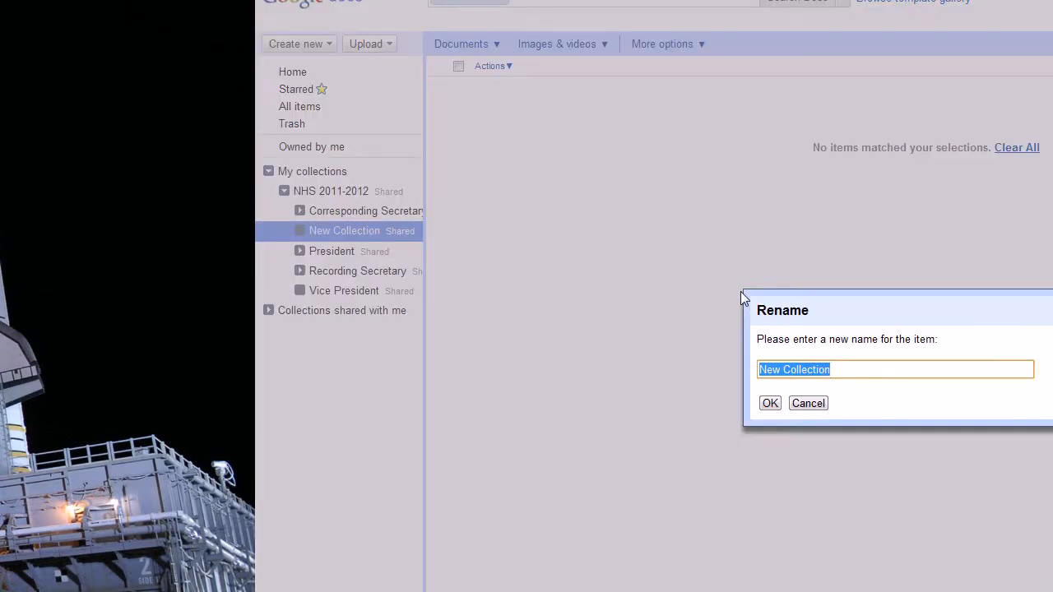
type("Treas")
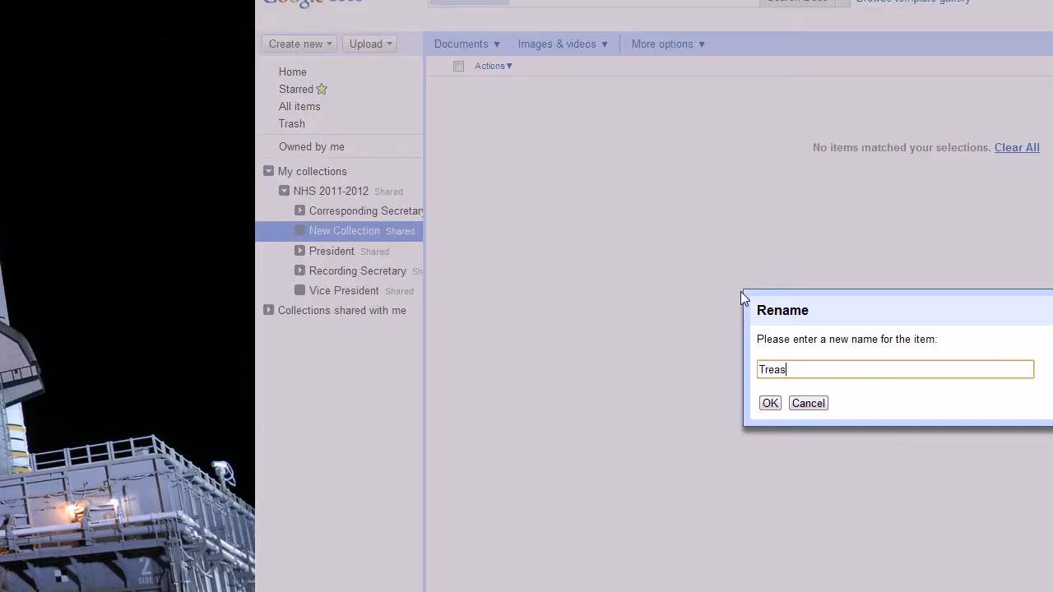
type("urer")
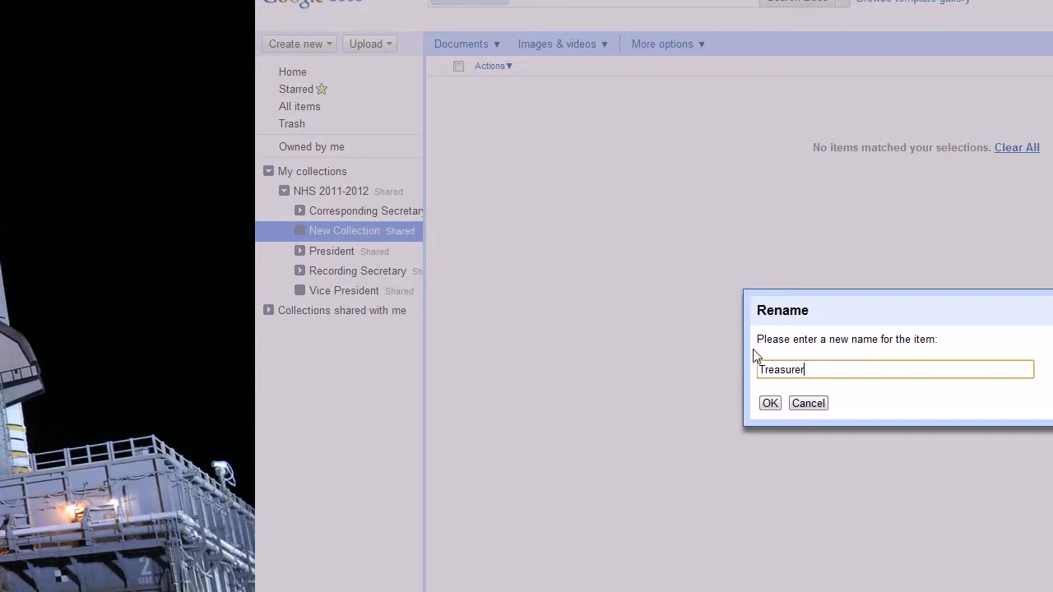
left_click(769, 403)
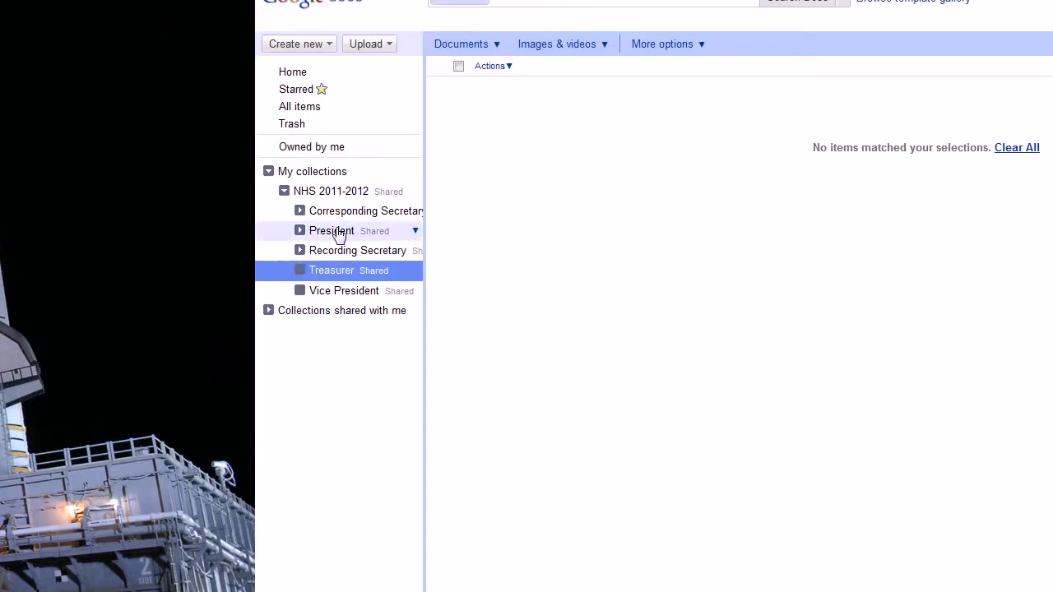
right_click(331, 270)
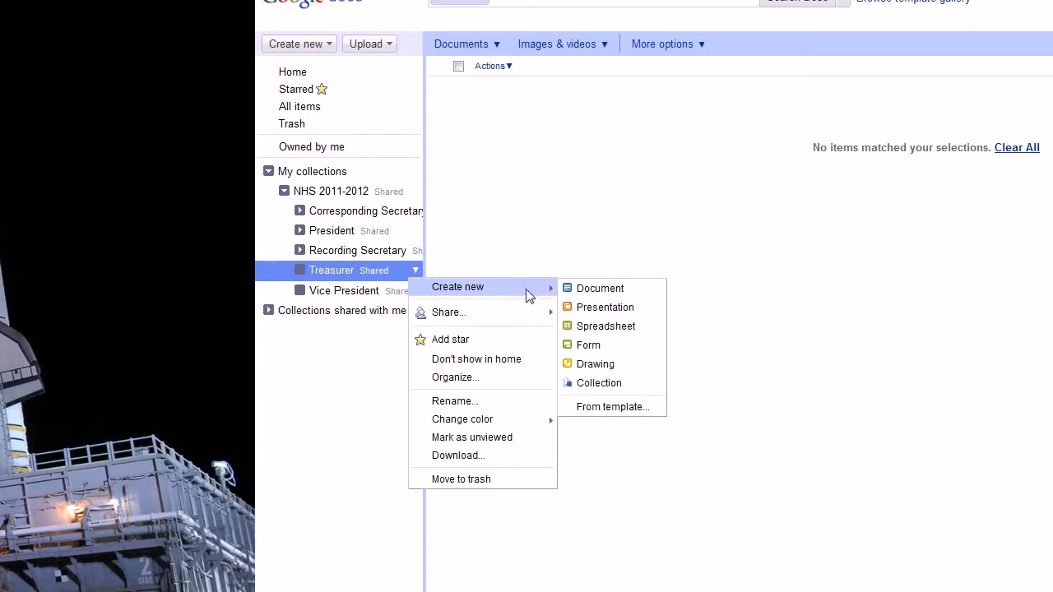
Step: Create a 'Dues' collection under Treasurer and open Treasurer to view it
left_click(599, 382)
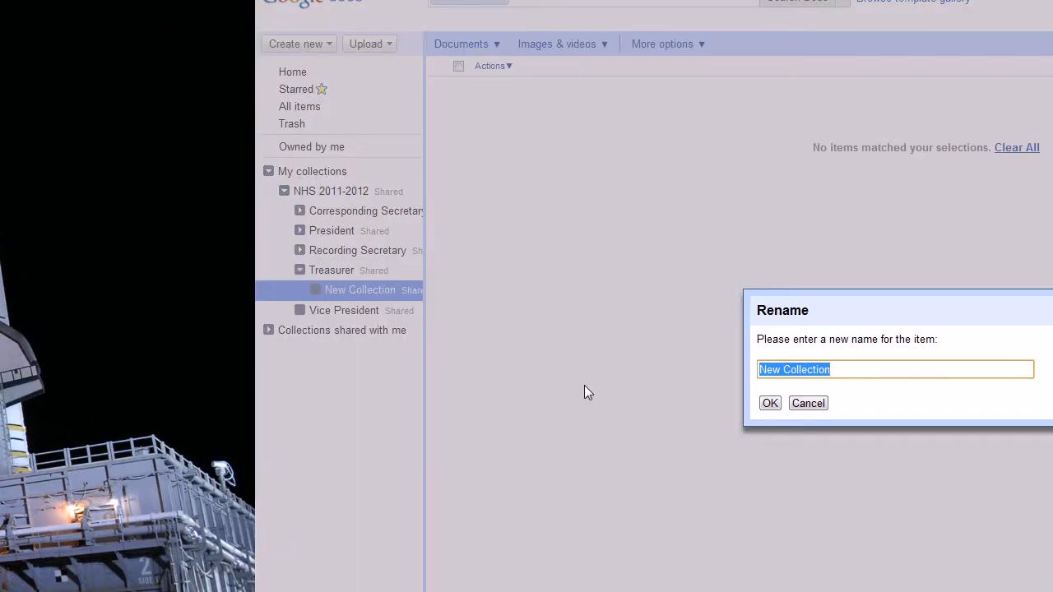
type("Dues")
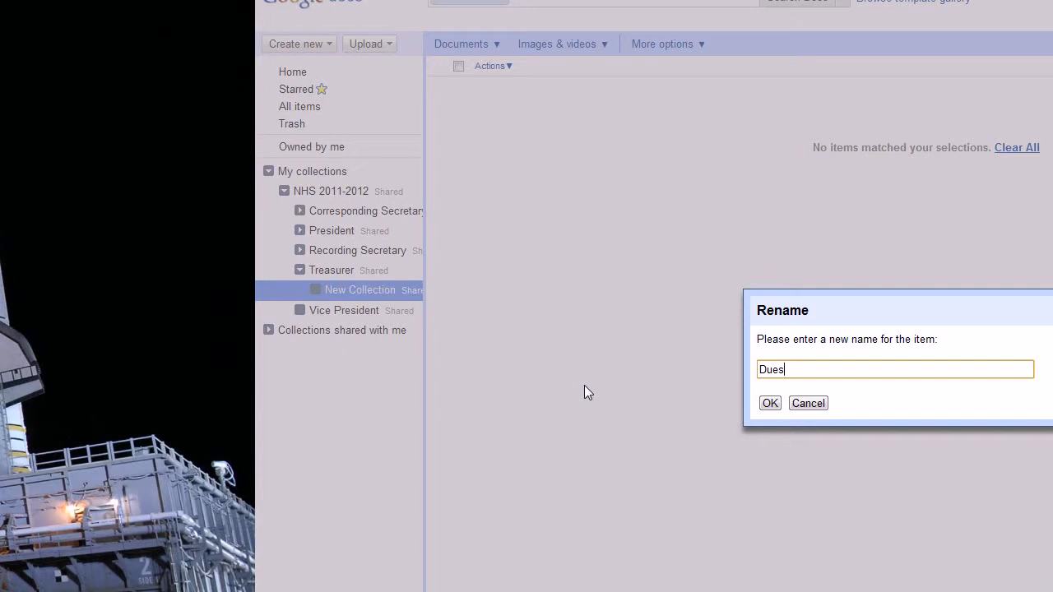
left_click(769, 403)
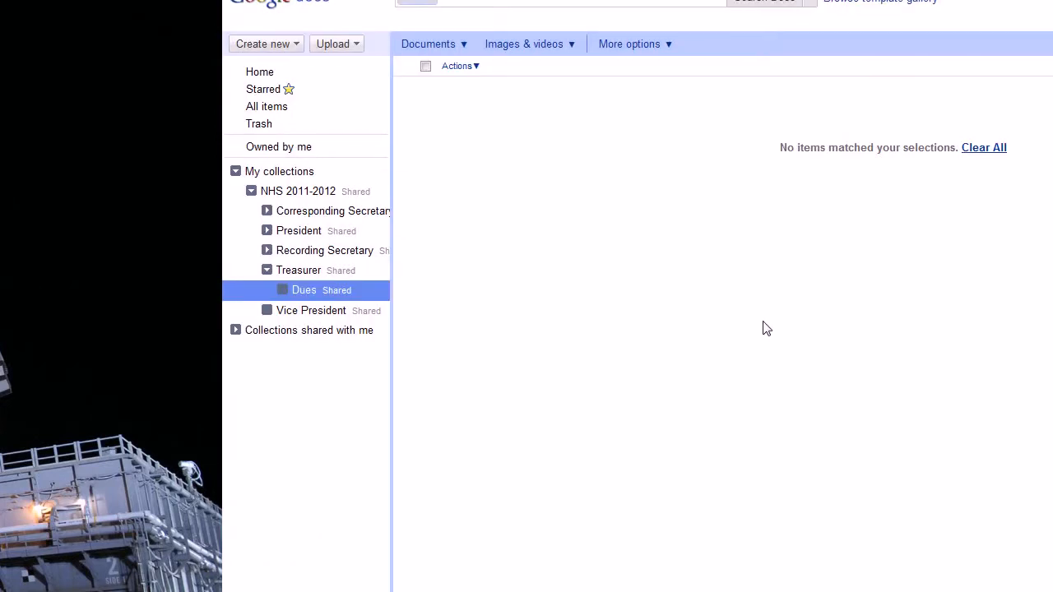
left_click(298, 270)
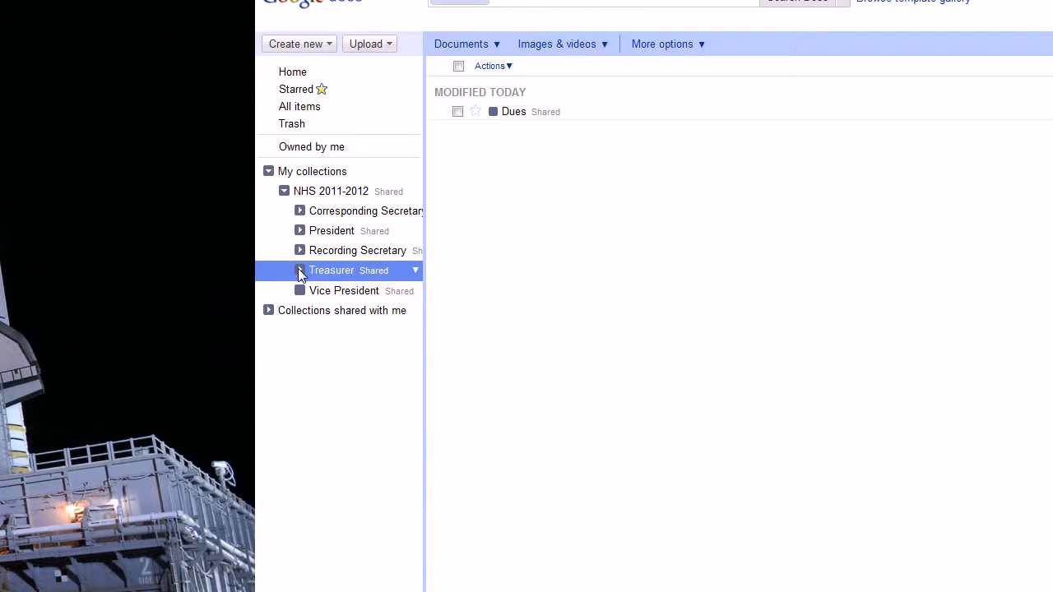
Step: Create an empty 'Historian' collection as the sixth subcollection of NHS 2011-2012
left_click(415, 190)
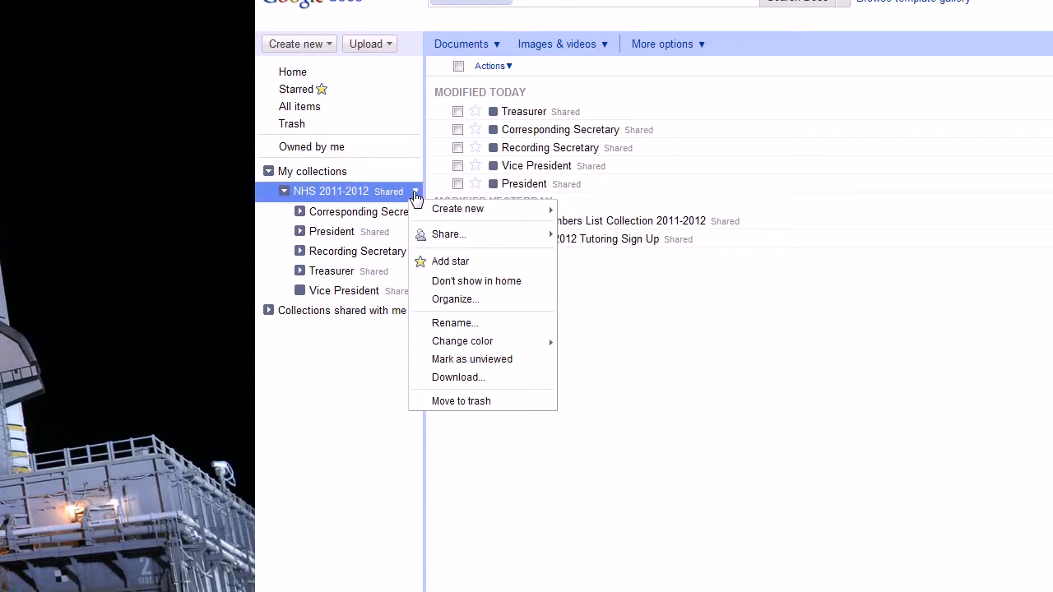
mouse_move(457, 208)
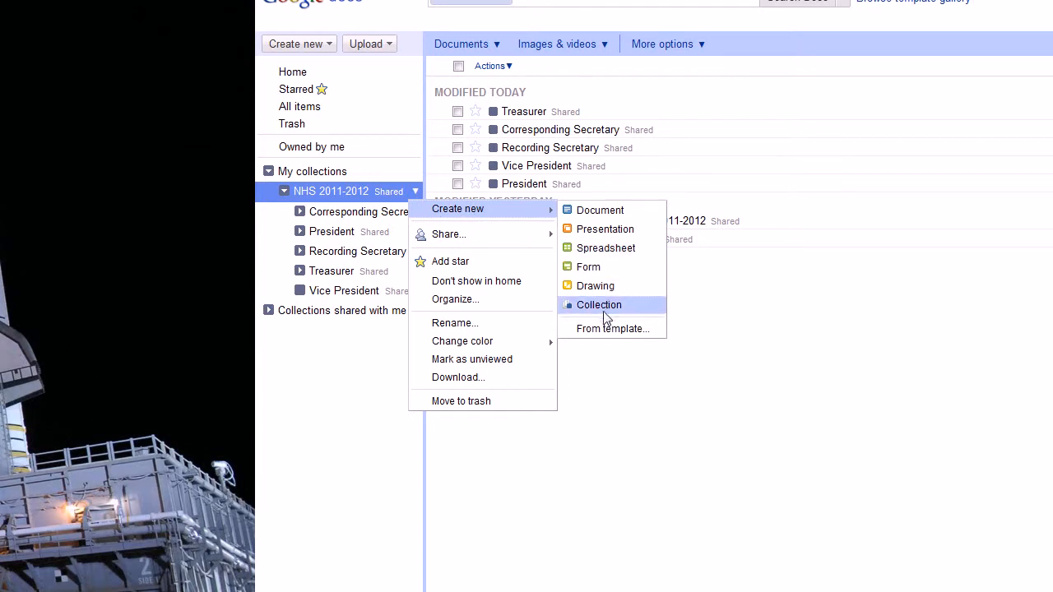
left_click(598, 304)
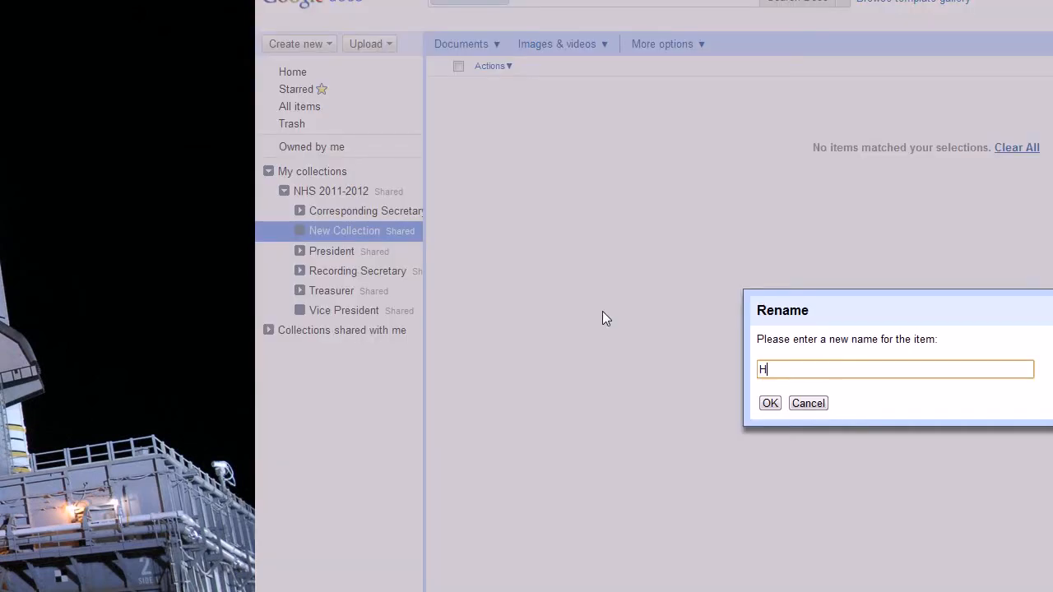
type("istorian")
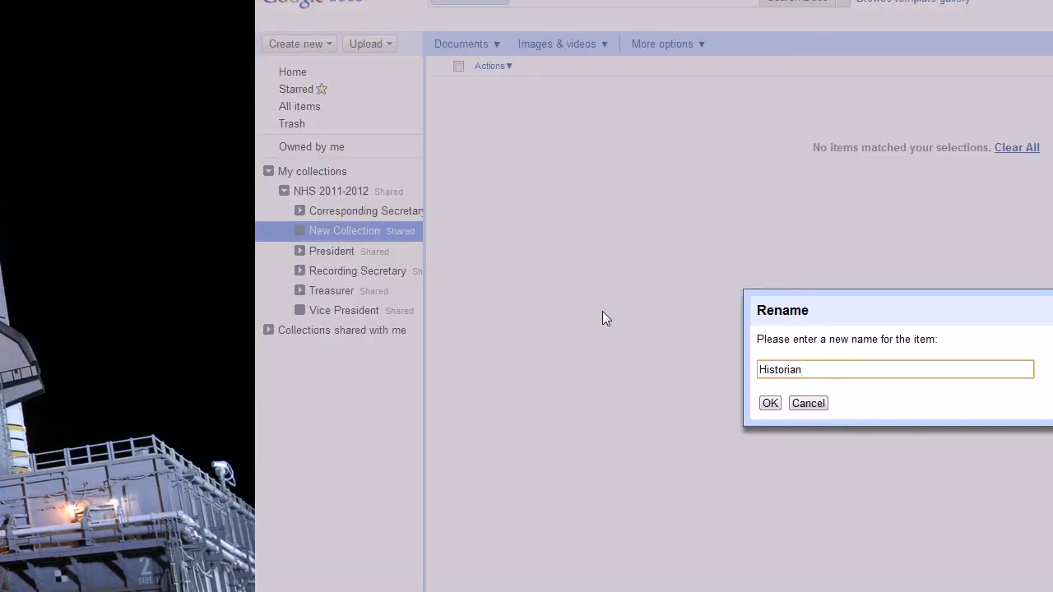
left_click(770, 403)
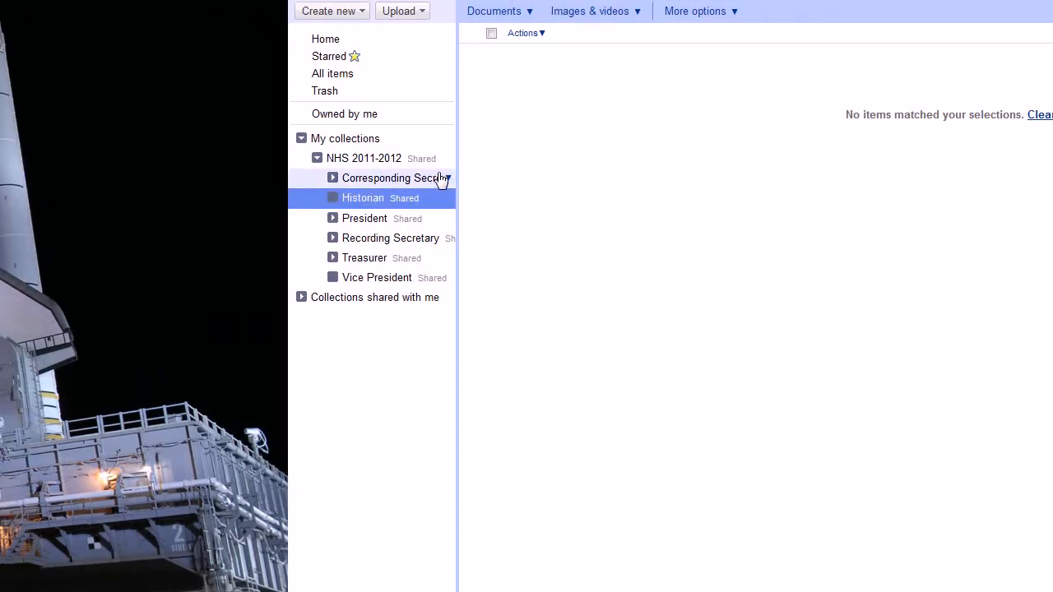
Step: Create a seventh subcollection 'Sergeant at Arms' and expand Corresponding Secretary's task collection
right_click(363, 158)
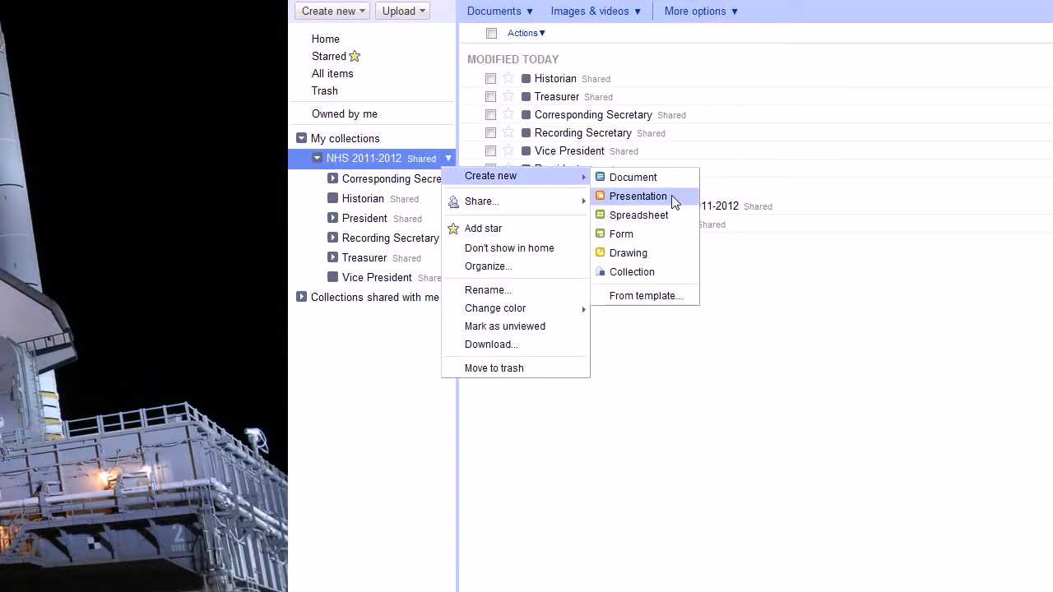
left_click(630, 271)
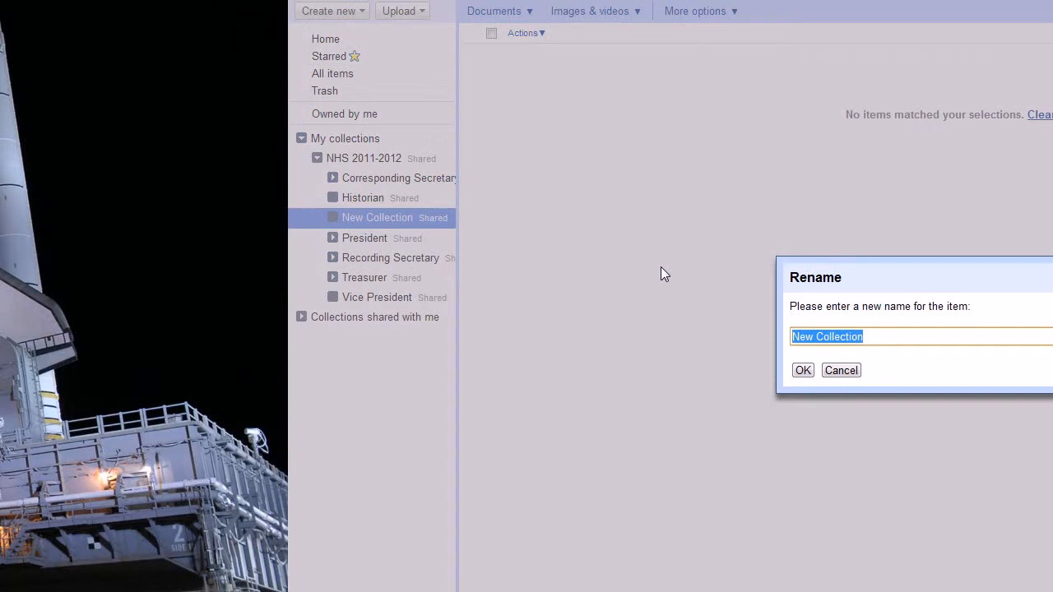
type("Sergeant at Arms")
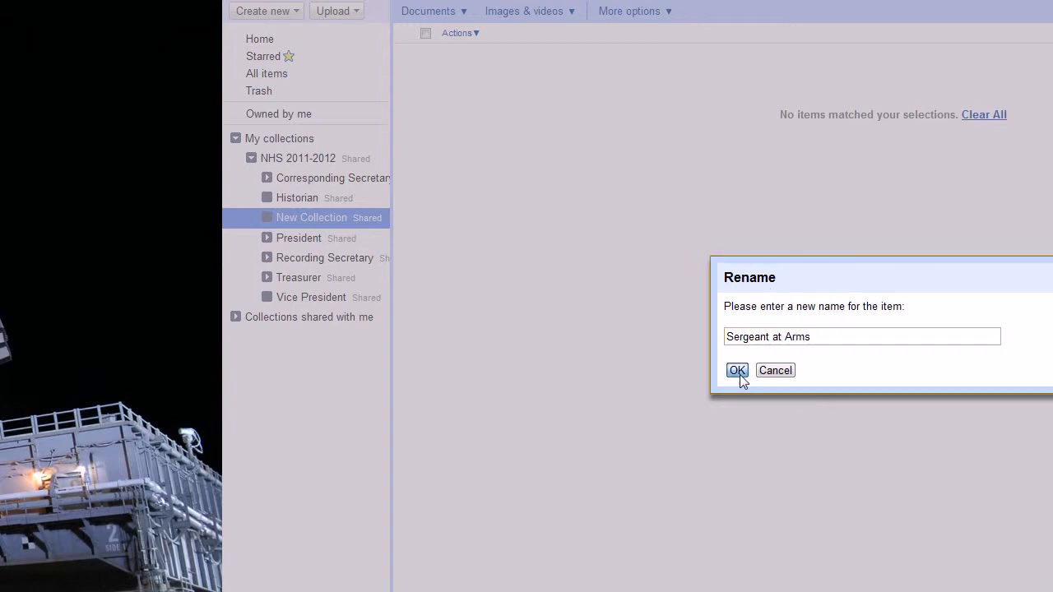
left_click(736, 370)
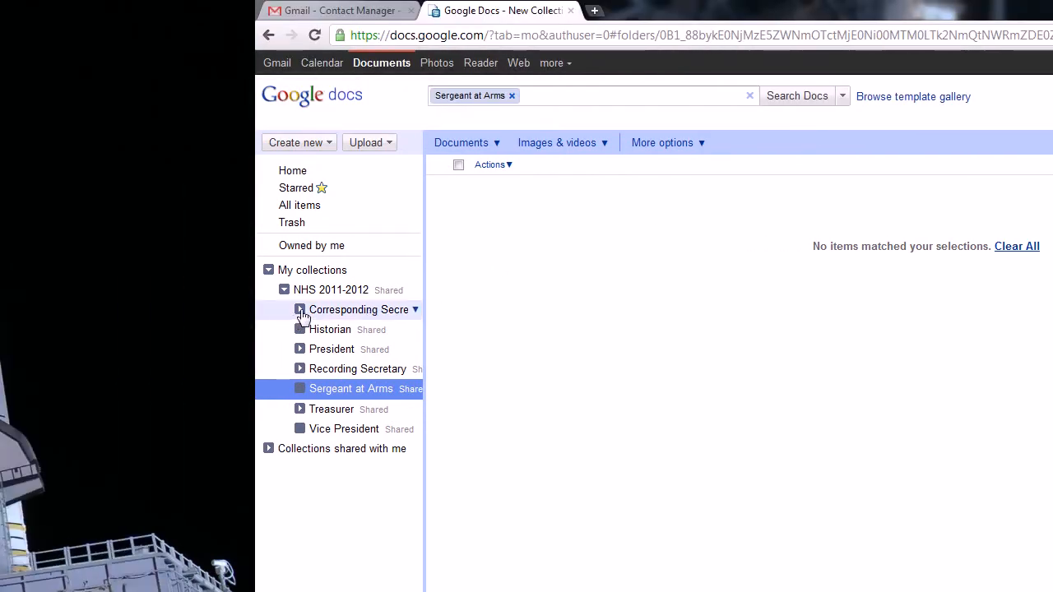
left_click(331, 349)
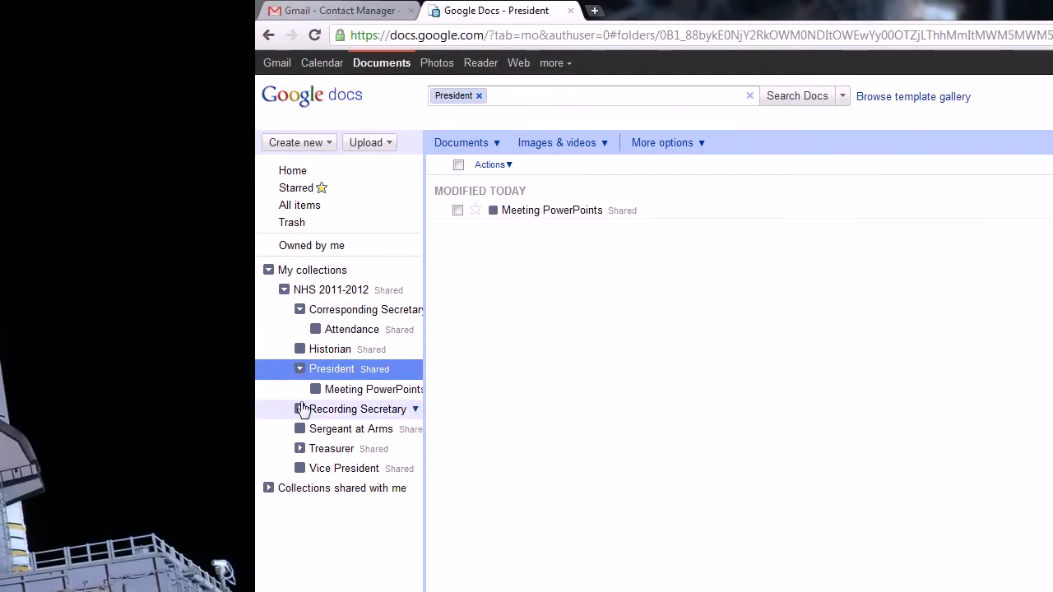